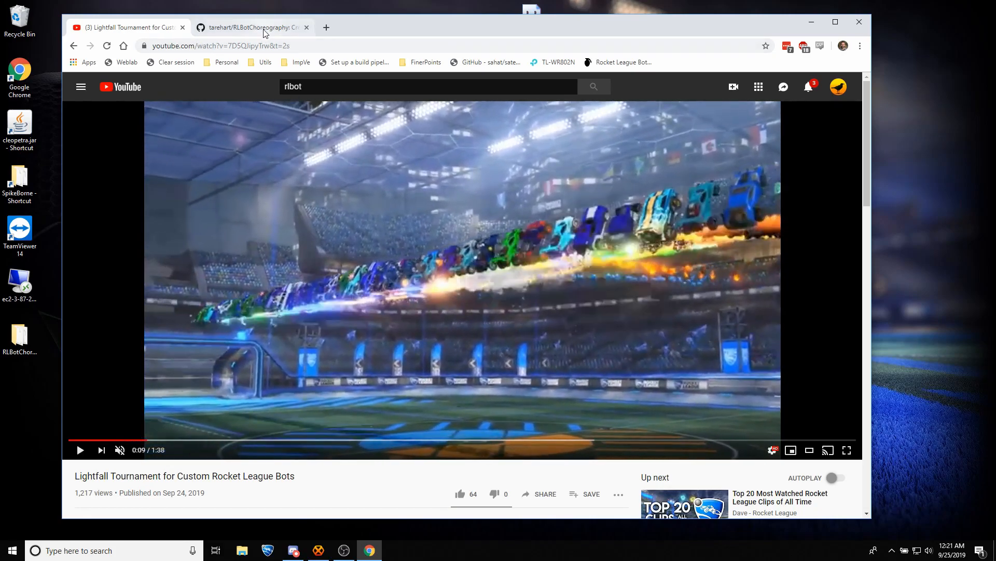
- Return to the RLBotChoreography README Setup section and launch the Python 3.7.4 installer
click(251, 27)
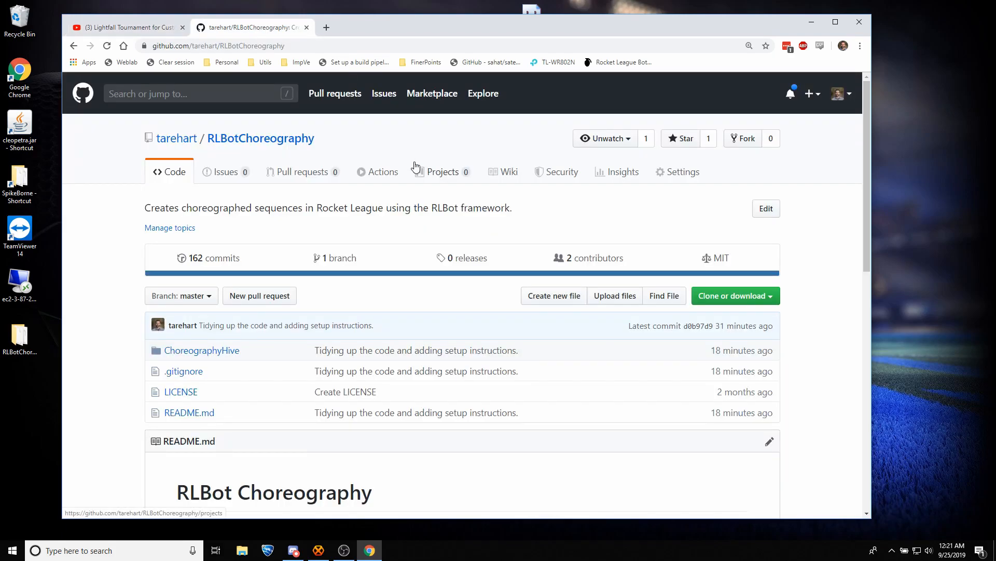
mouse_move(417, 179)
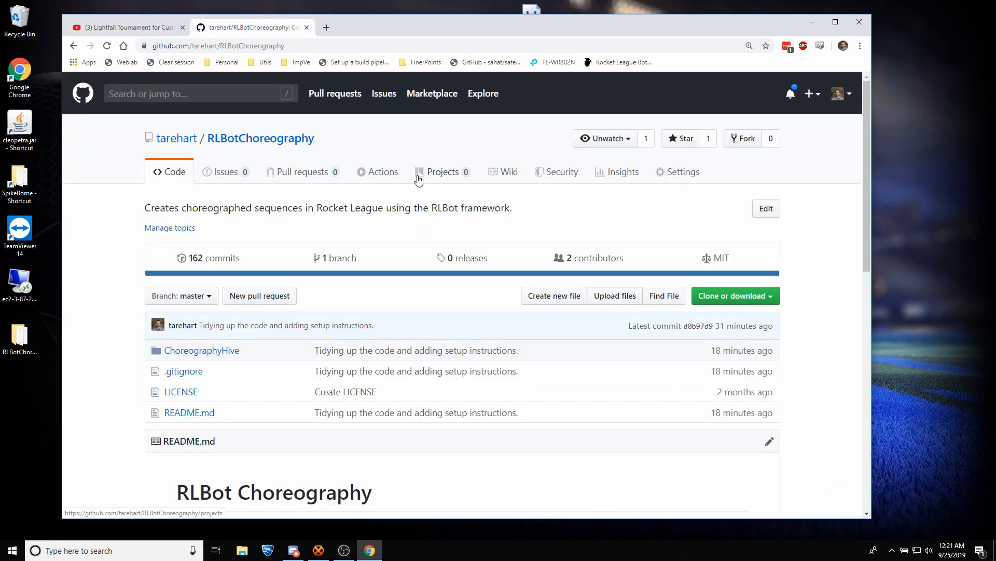
scroll(down, 3)
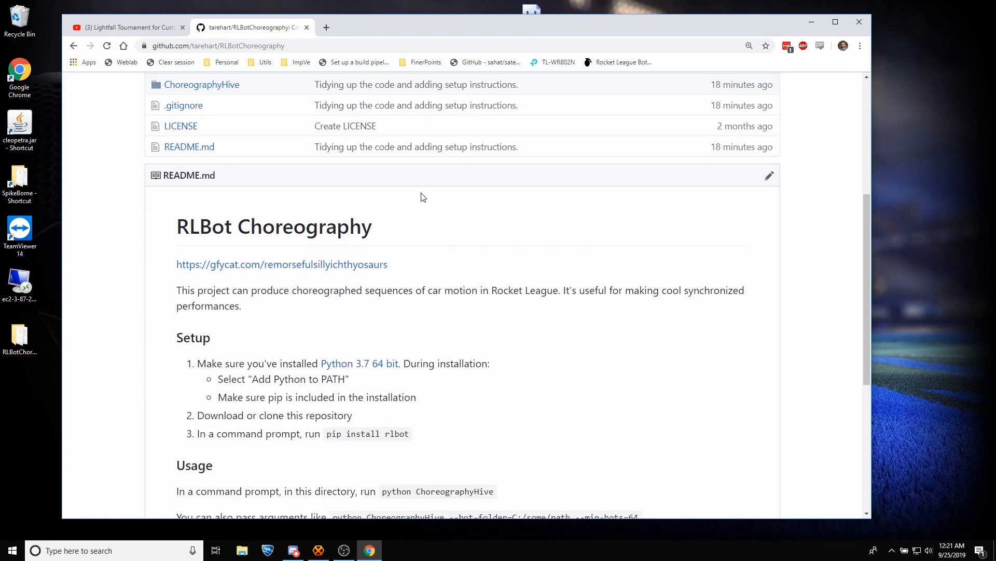
scroll(down, 3)
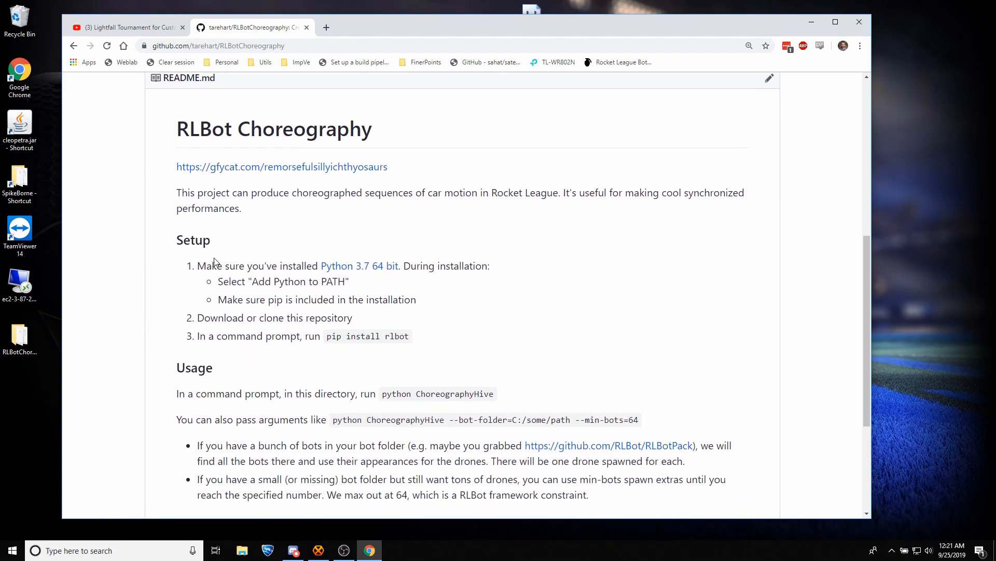
drag(224, 317, 329, 318)
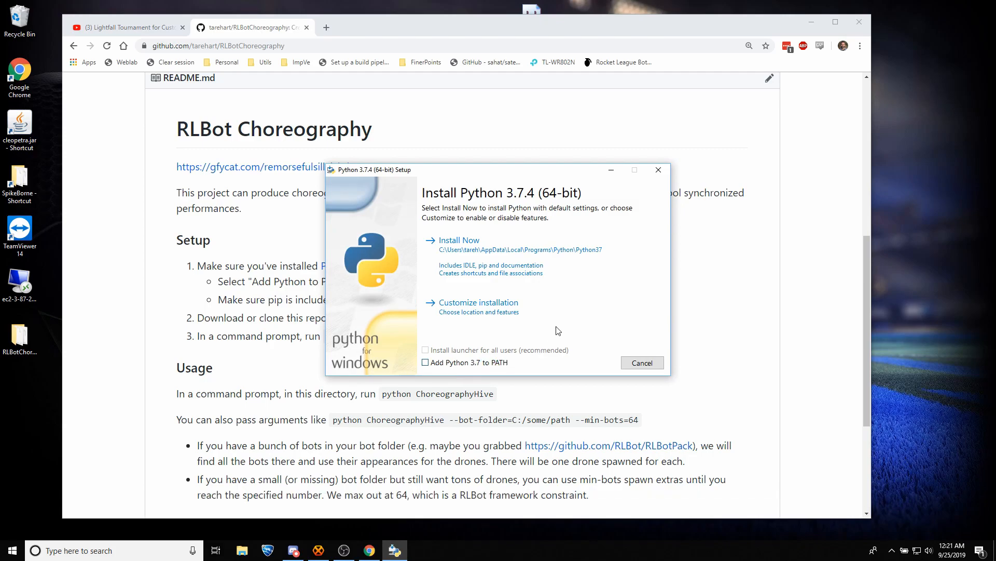
mouse_move(561, 306)
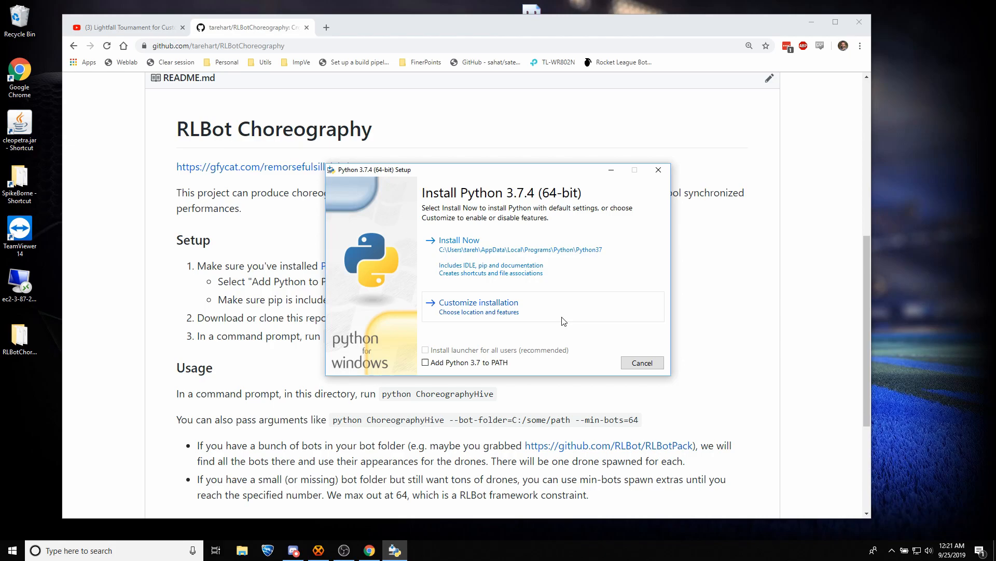
- Install Python 3.7.4 with 'Add Python 3.7 to PATH' enabled
click(426, 362)
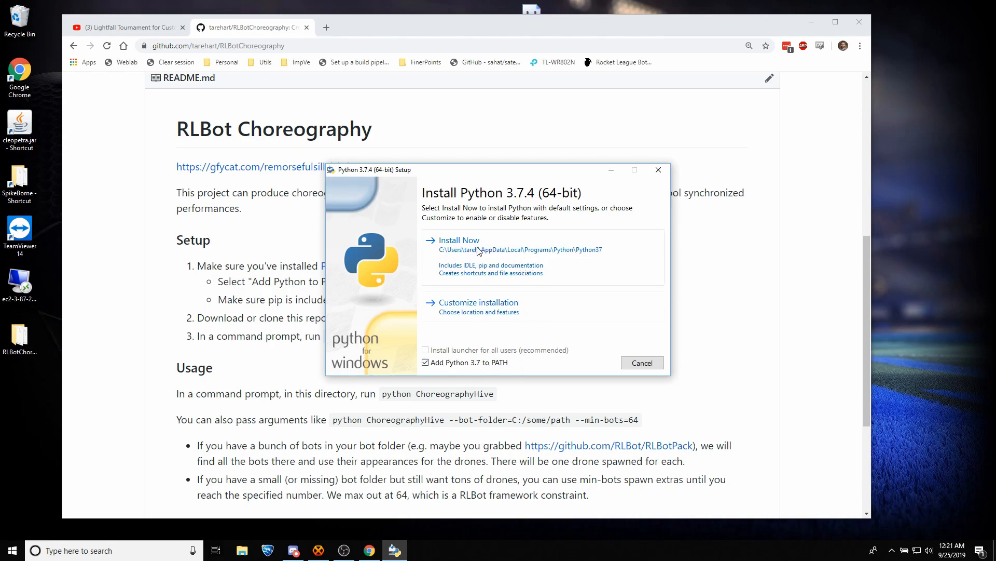
click(460, 240)
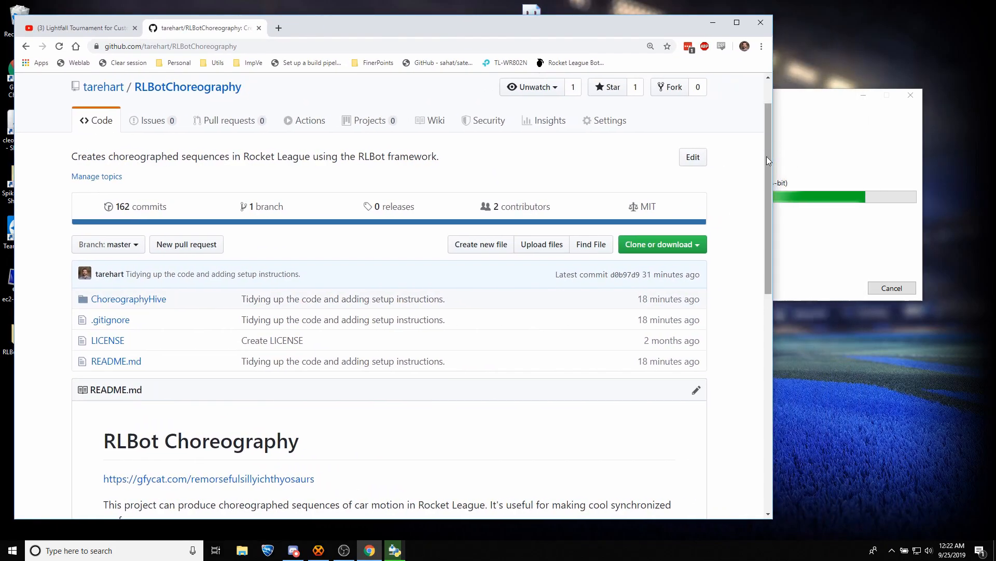
- Download the RLBotChoreography repository as a ZIP from Clone or download
click(662, 244)
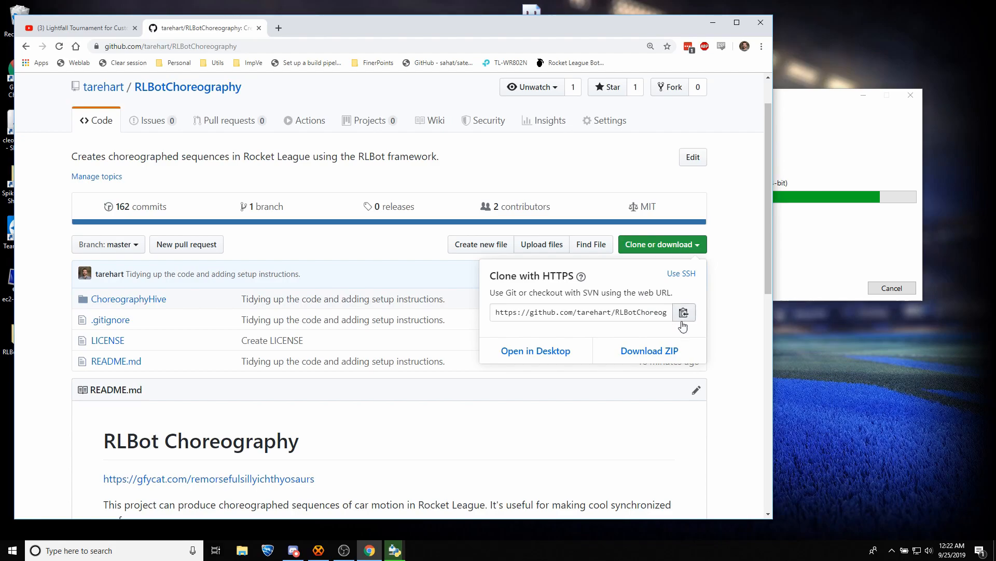
click(648, 350)
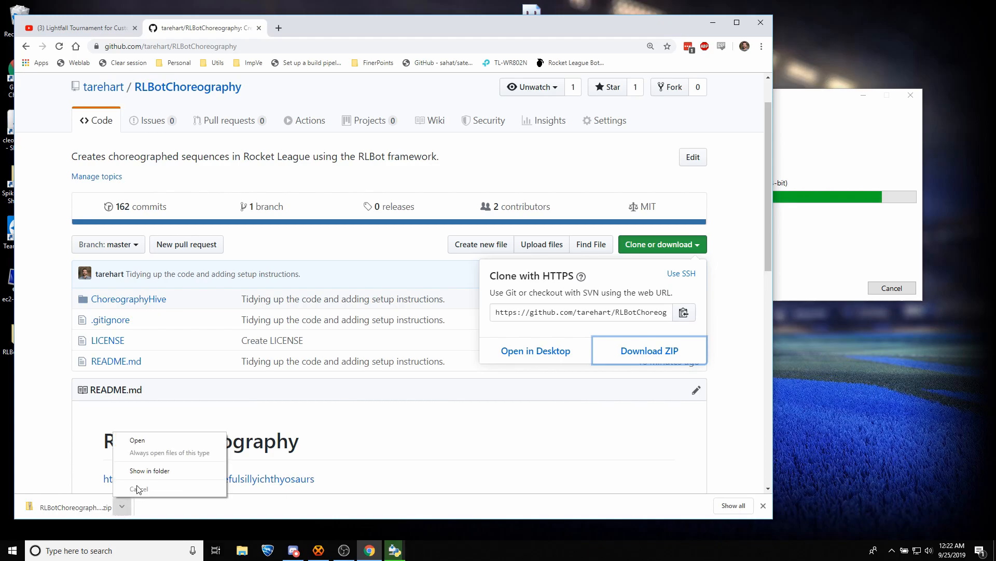
- Extract the downloaded zip into the Desktop\RLBotChoreography-master folder
click(150, 470)
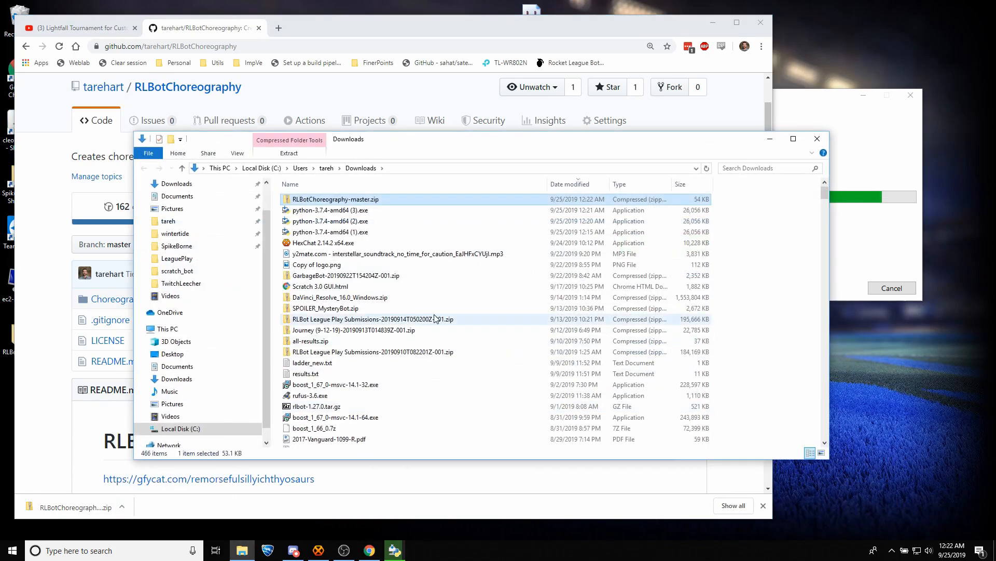
right_click(339, 199)
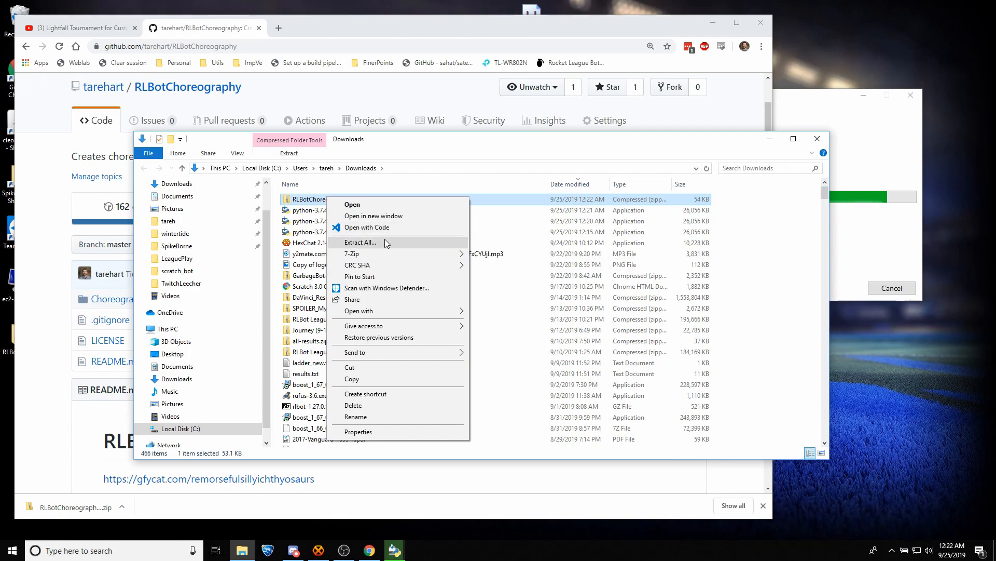
click(360, 242)
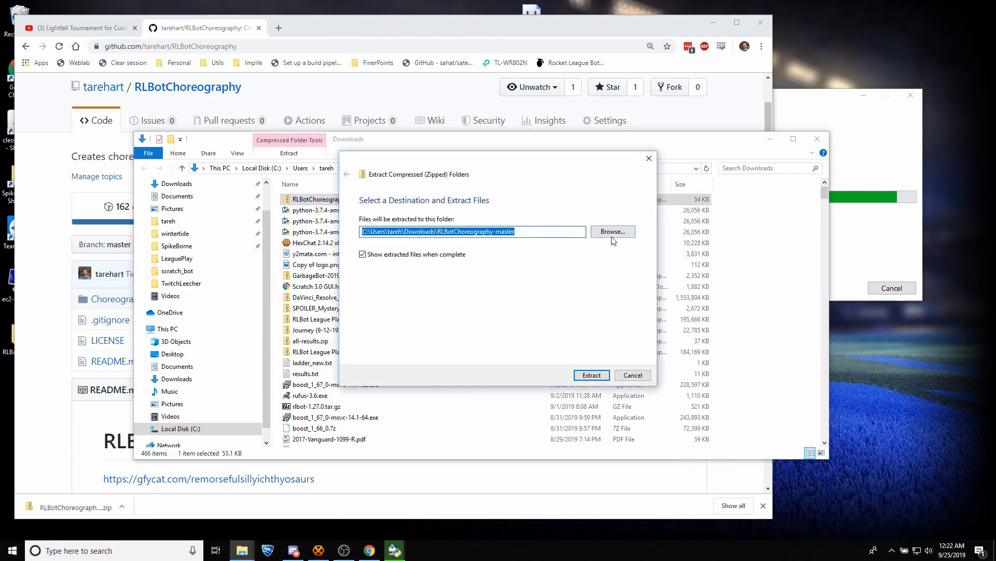
click(611, 230)
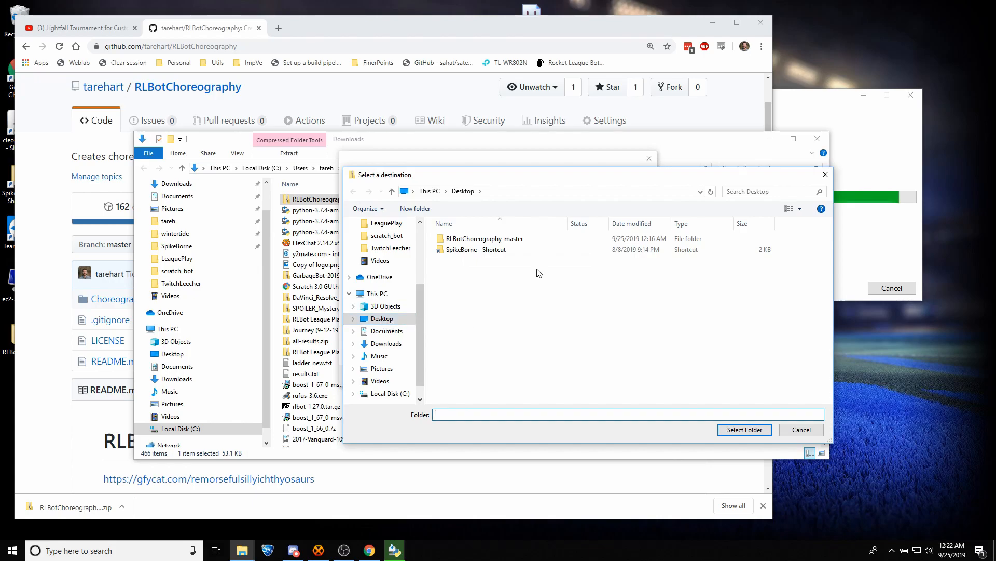
click(485, 239)
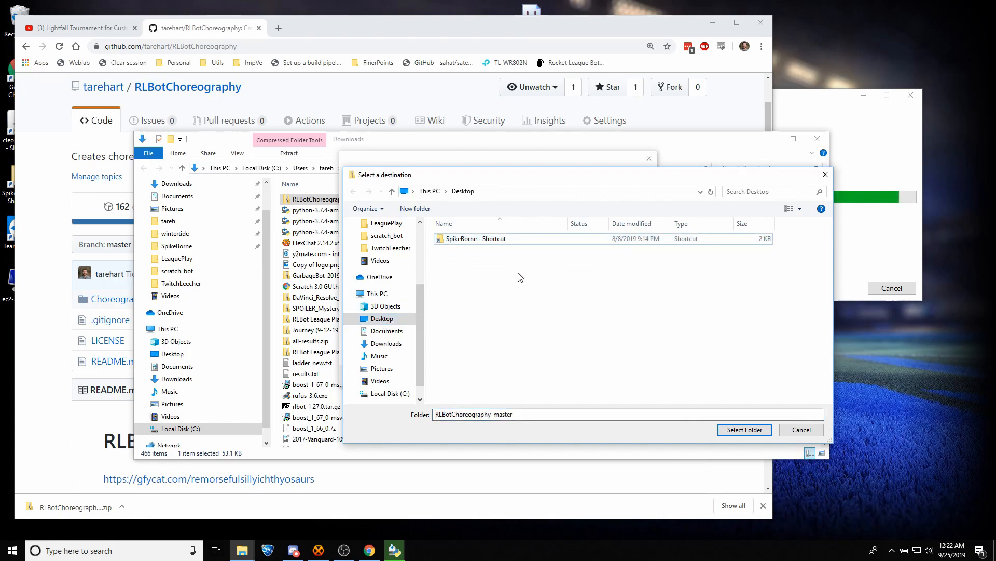
click(744, 429)
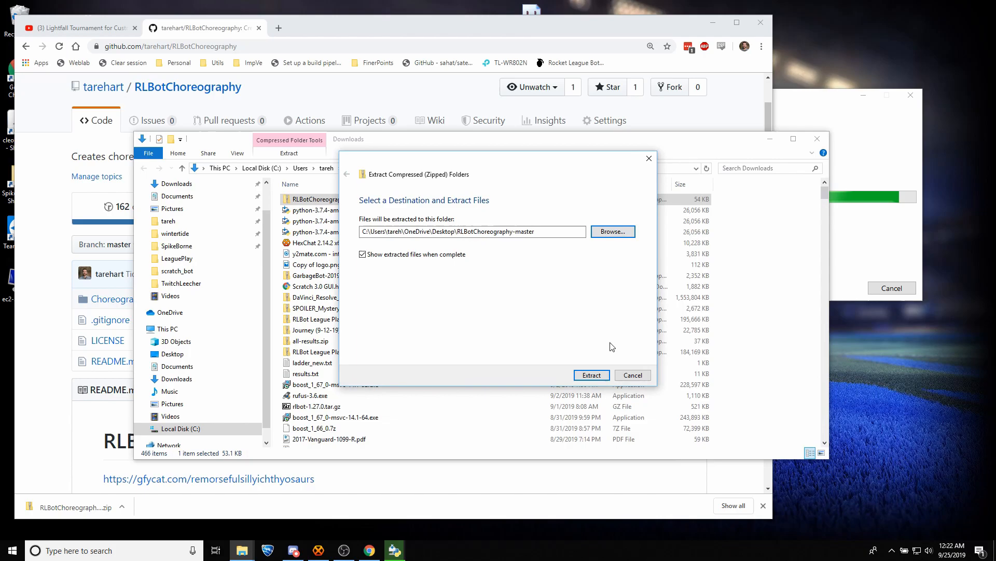
click(591, 374)
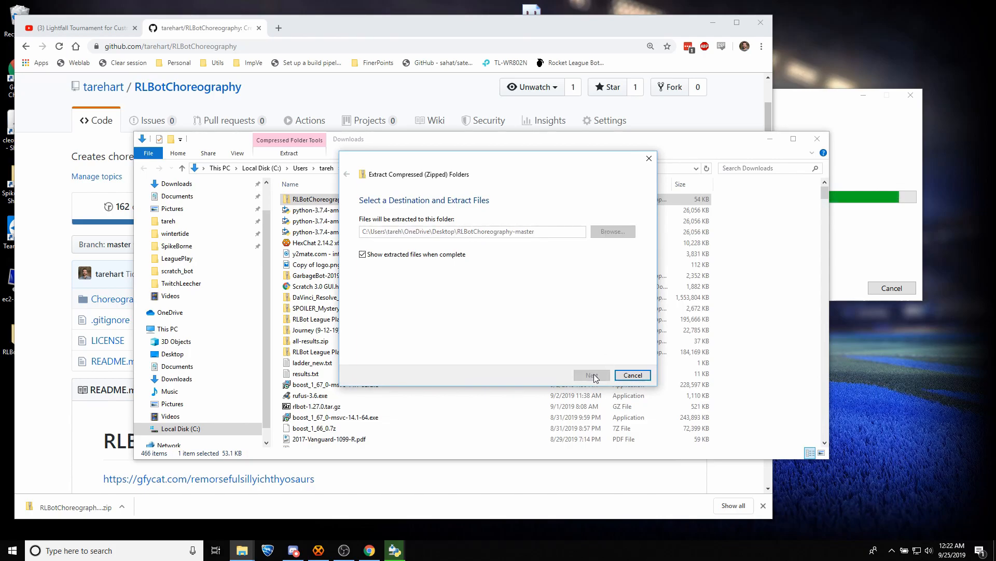
click(591, 375)
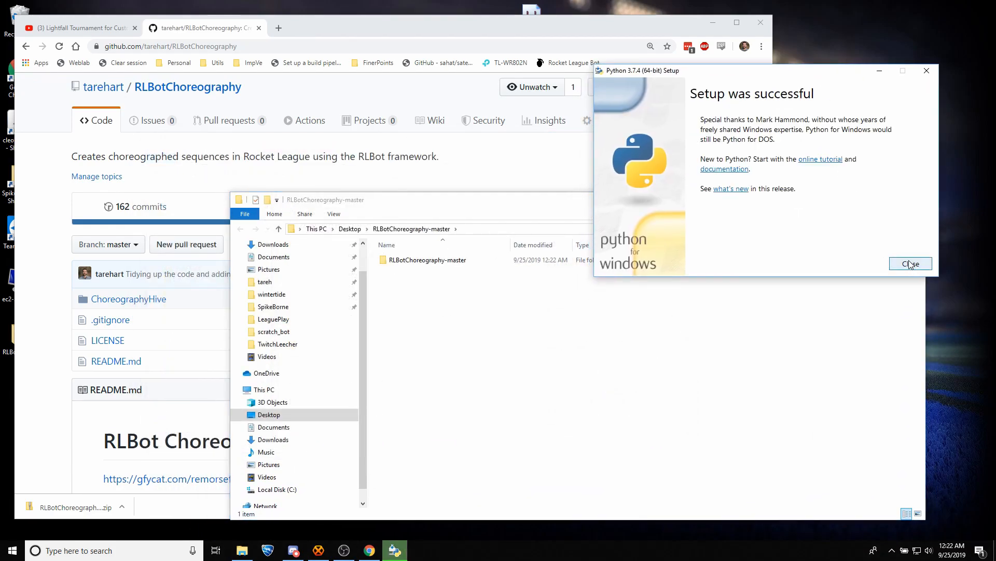
- Close the finished Python setup and open a PowerShell window in the extracted folder
click(911, 263)
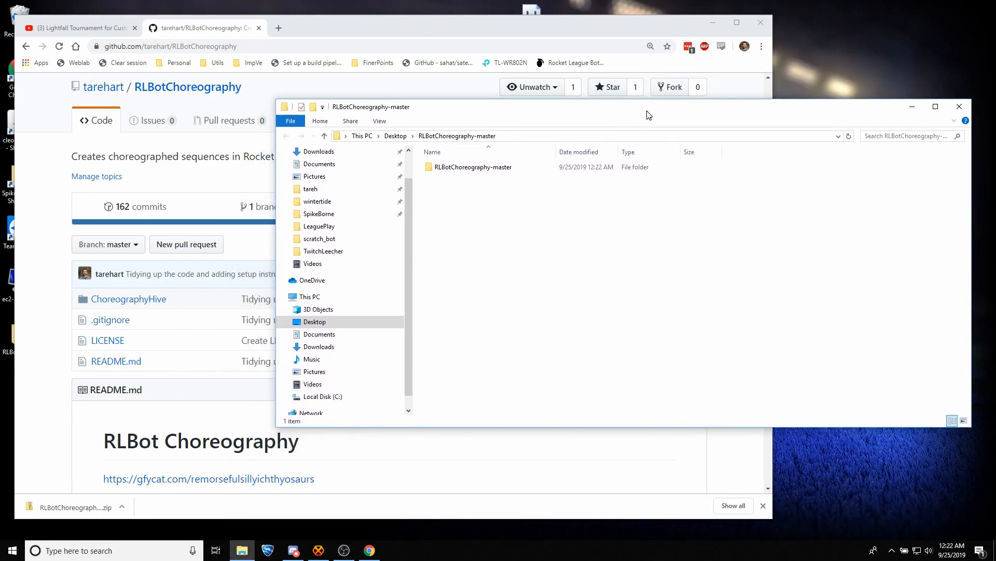
drag(648, 106, 581, 116)
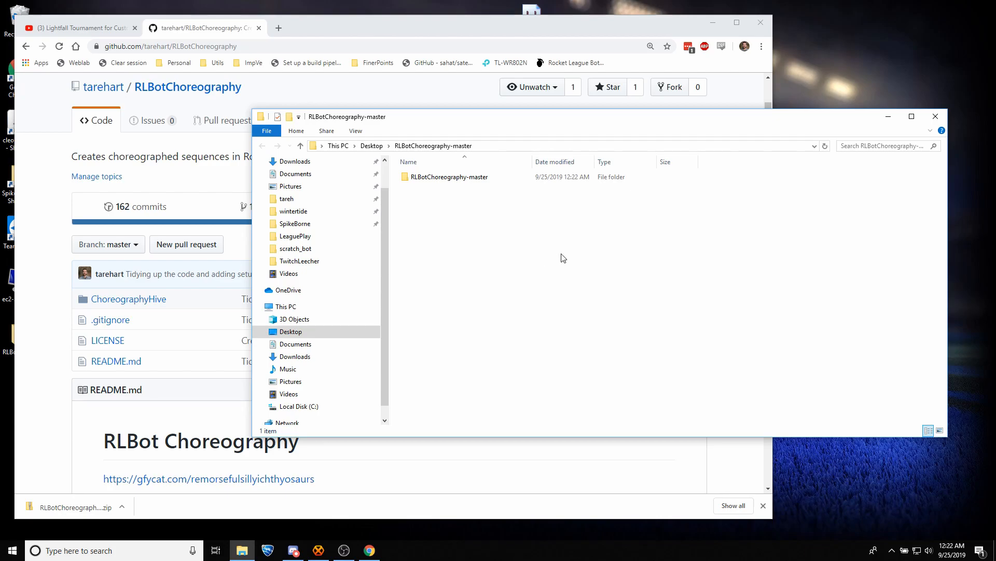
mouse_move(470, 238)
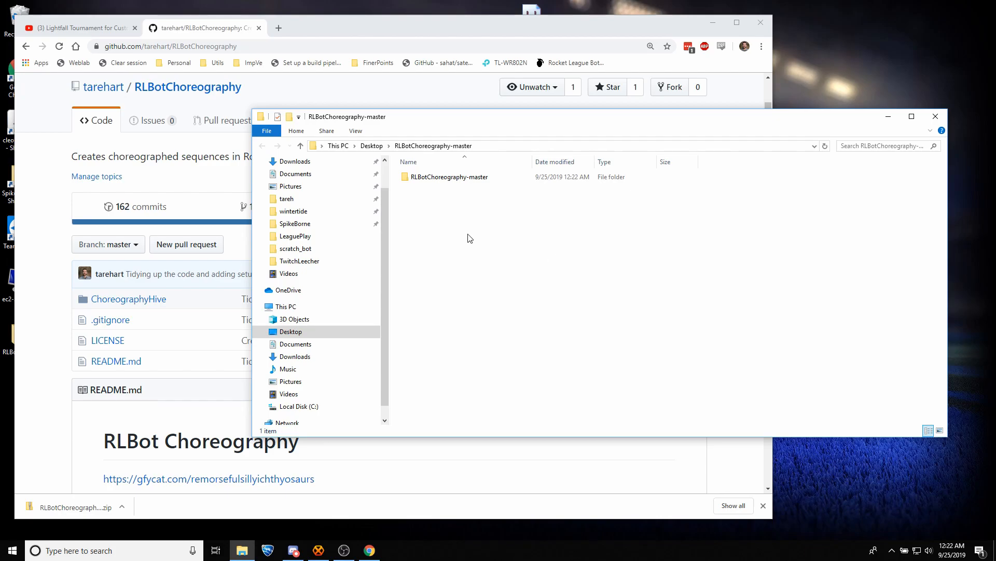
right_click(469, 238)
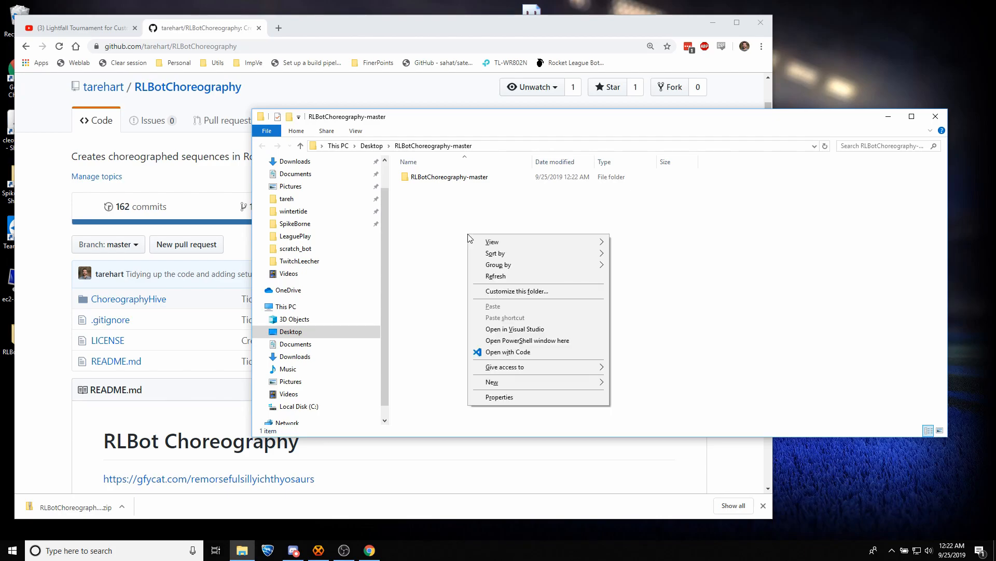
mouse_move(527, 340)
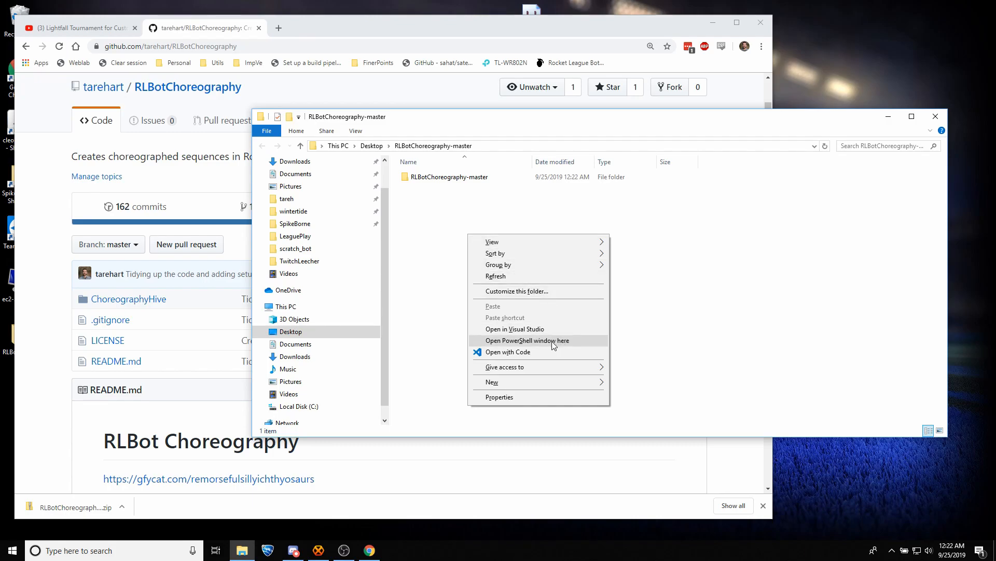
click(523, 341)
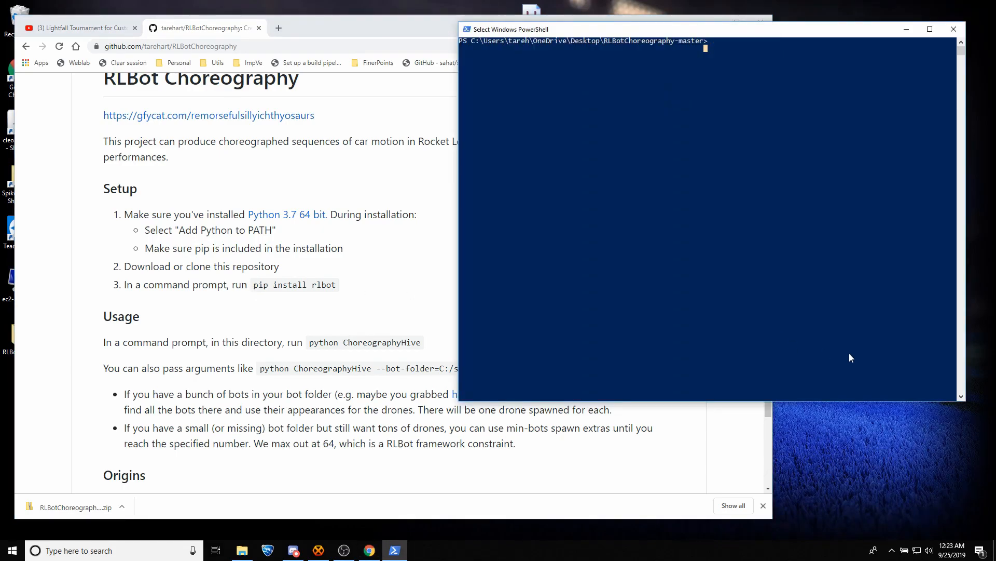
- Run pip install rlbot, with every requirement reported already satisfied
text(pip install rlbot)
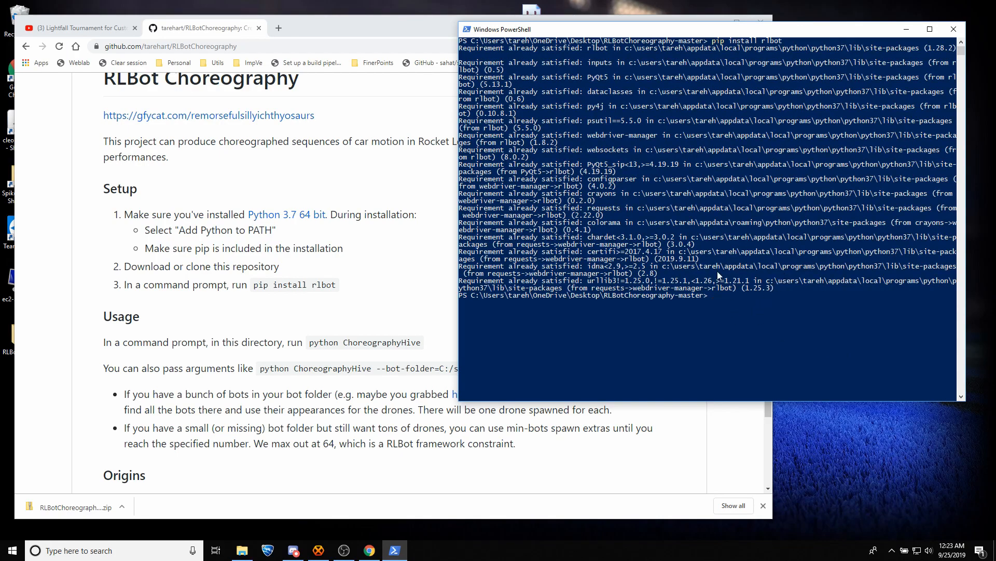
mouse_move(732, 45)
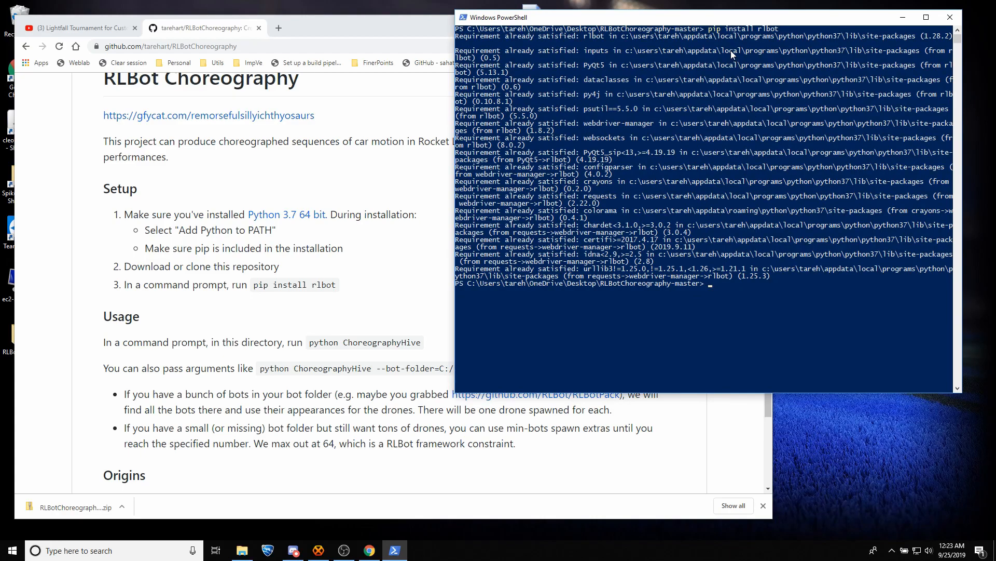
mouse_move(734, 18)
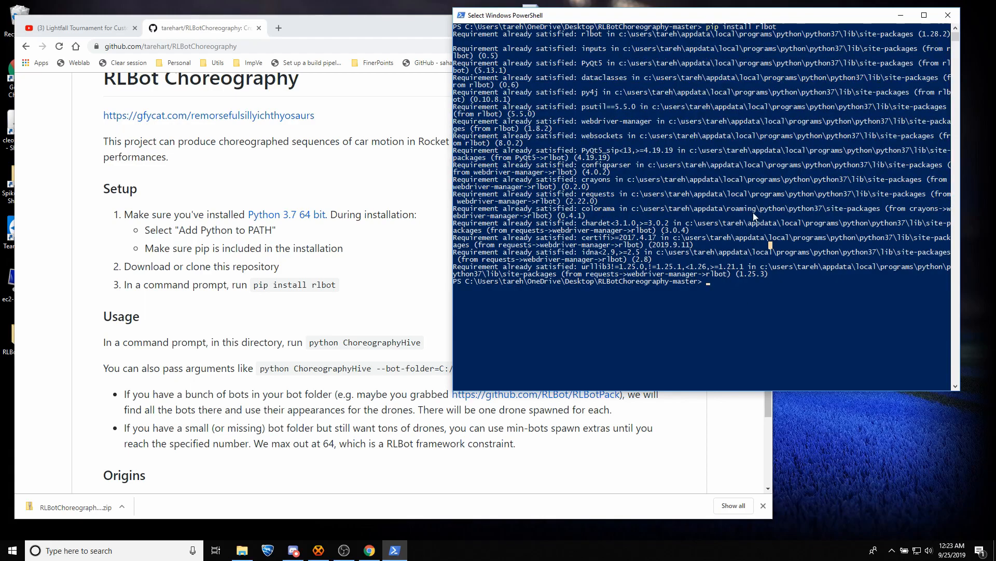
mouse_move(691, 317)
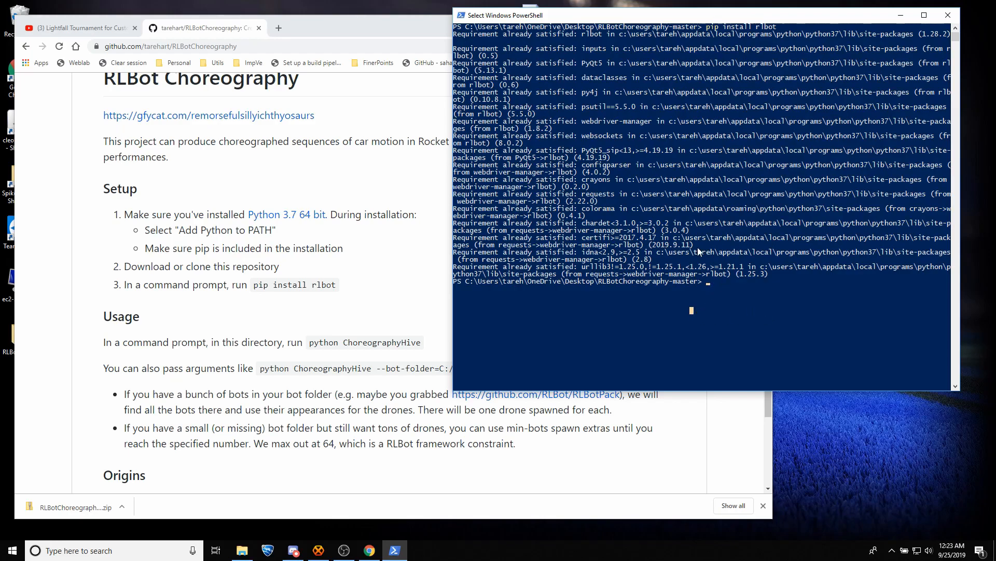
mouse_move(754, 291)
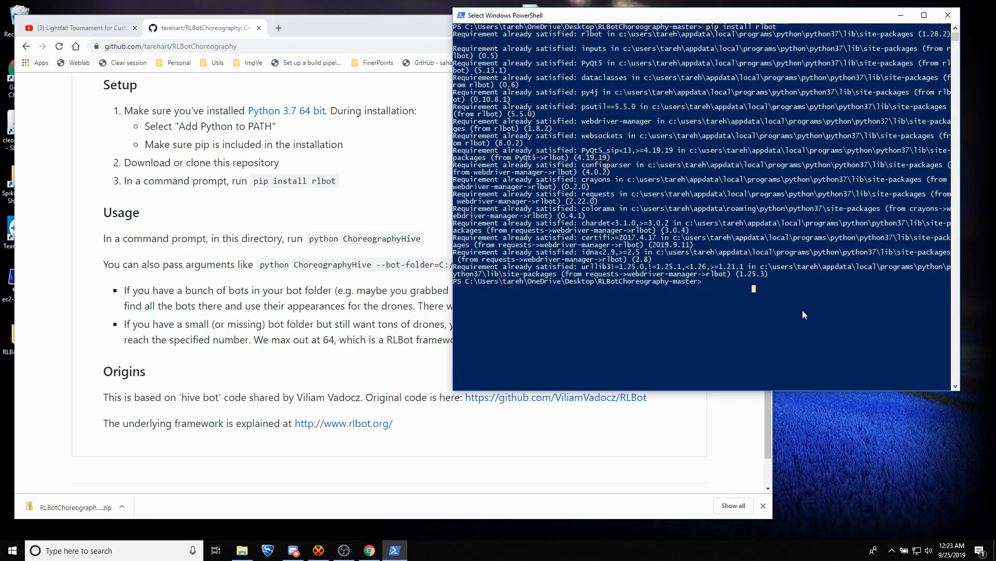
- Change into the nested RLBotChoreography-master folder and run python ChoreographyHive
text(python ChoreographyHive)
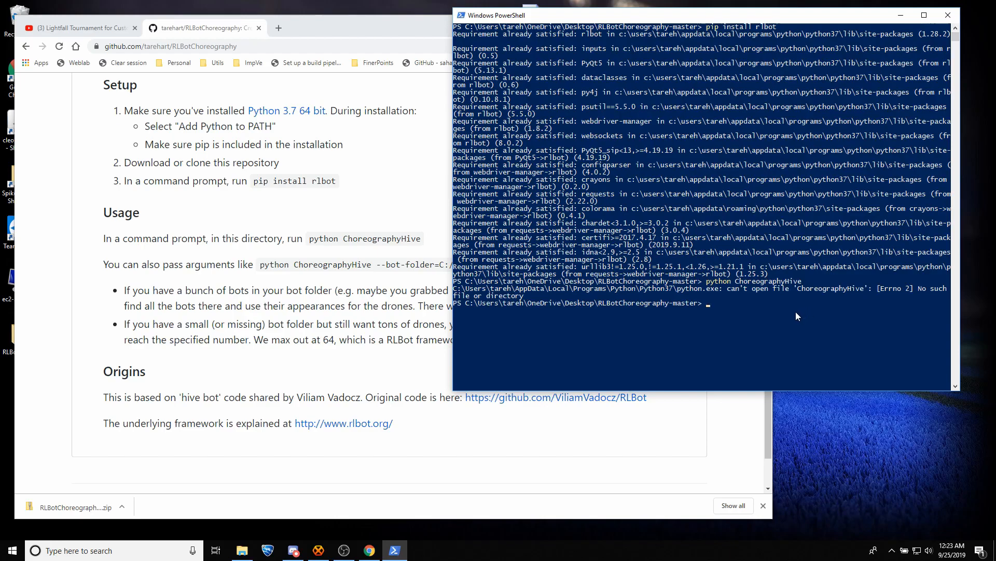
mouse_move(609, 296)
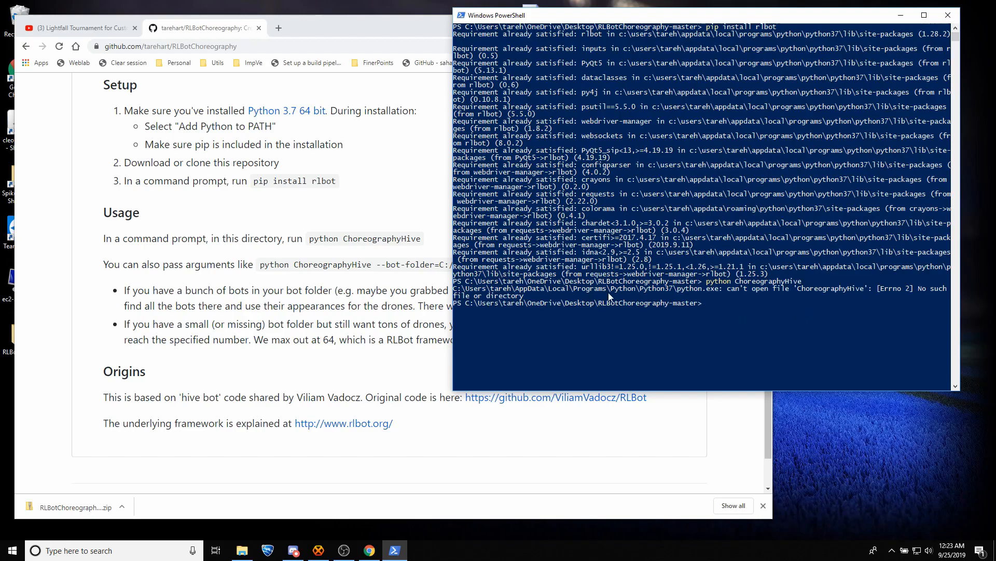
text(ls)
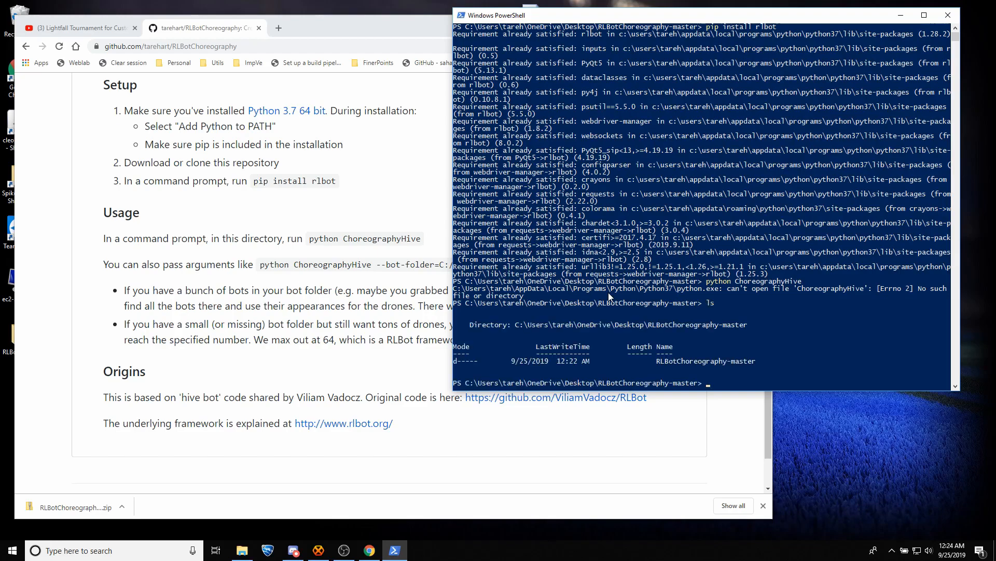
mouse_move(437, 156)
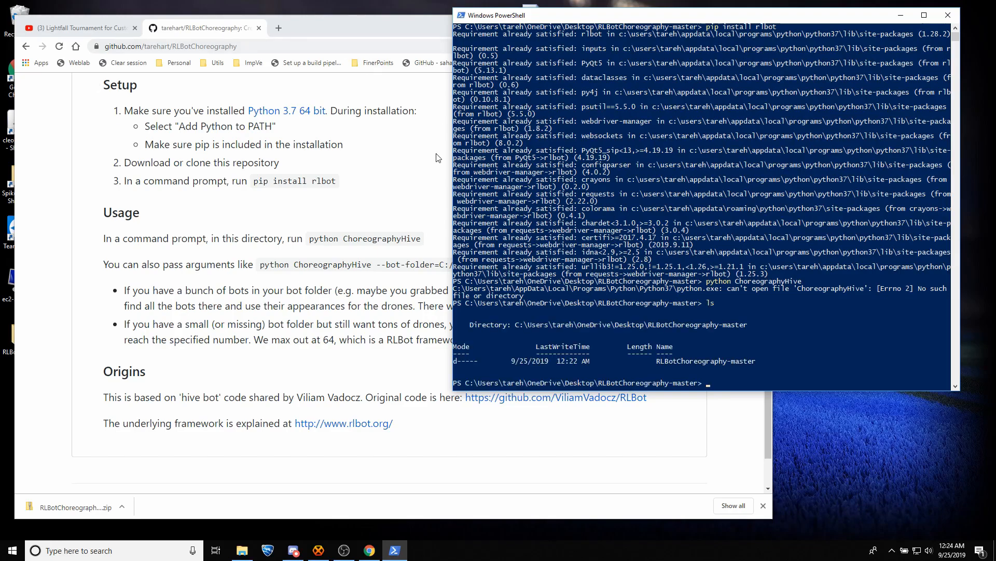
text(c)
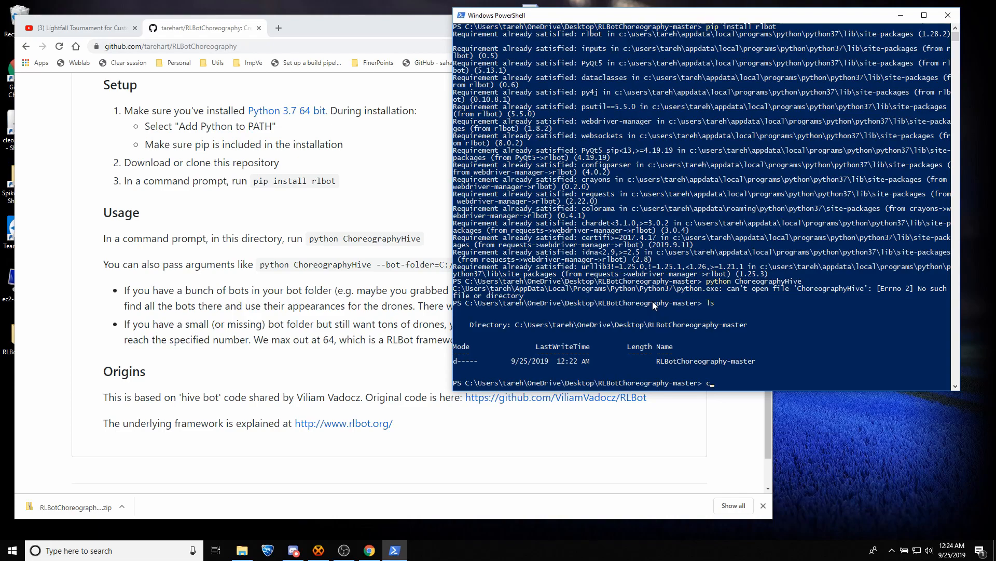
text(d RL)
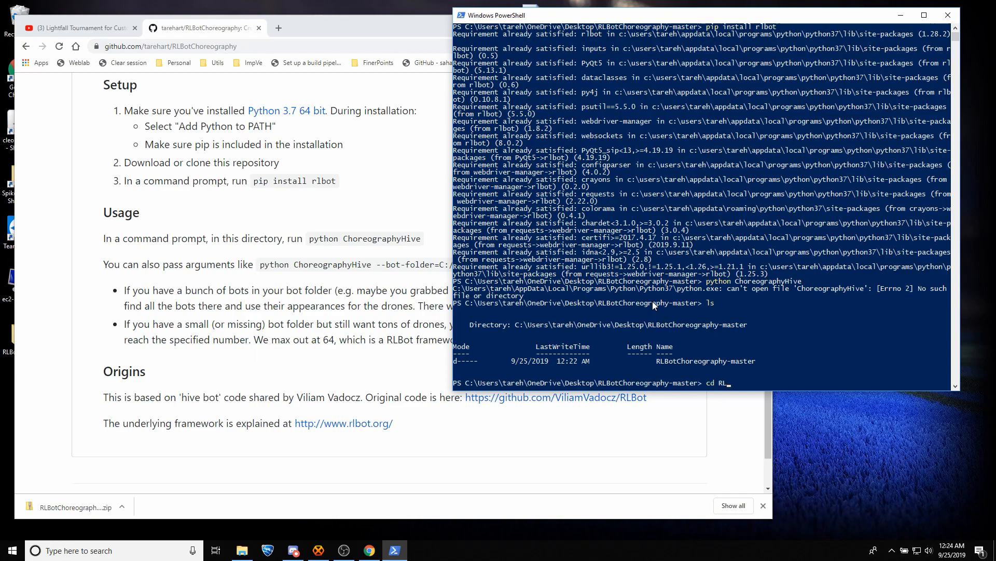
text(cd .\RLBotChoreography-master\)
text(ls)
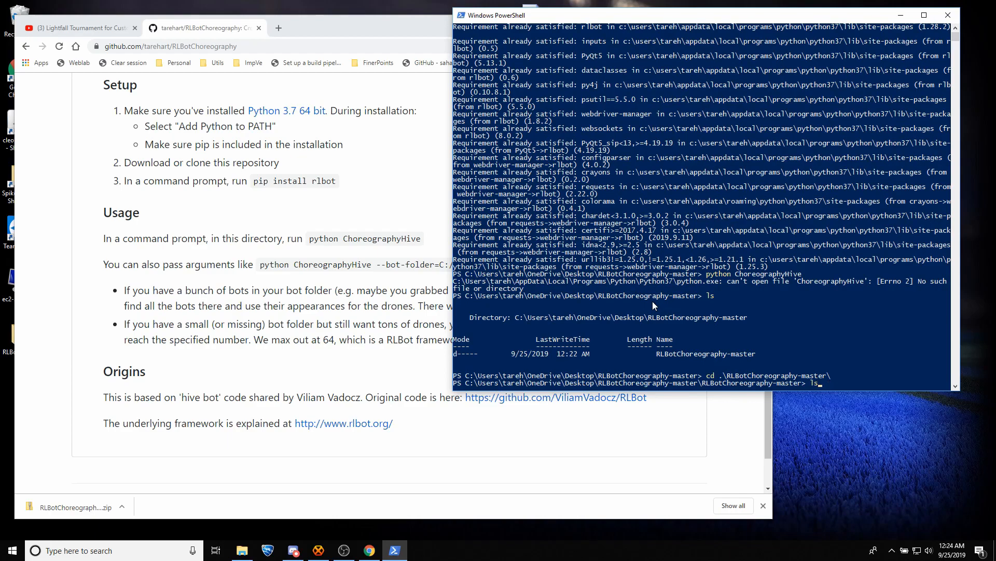
text(python ChoreographyHive)
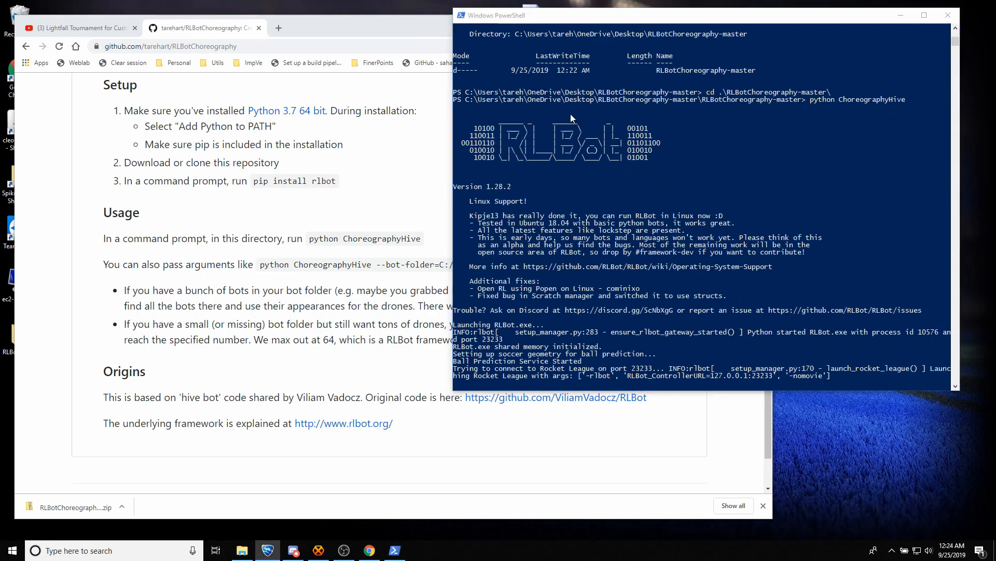
mouse_move(766, 22)
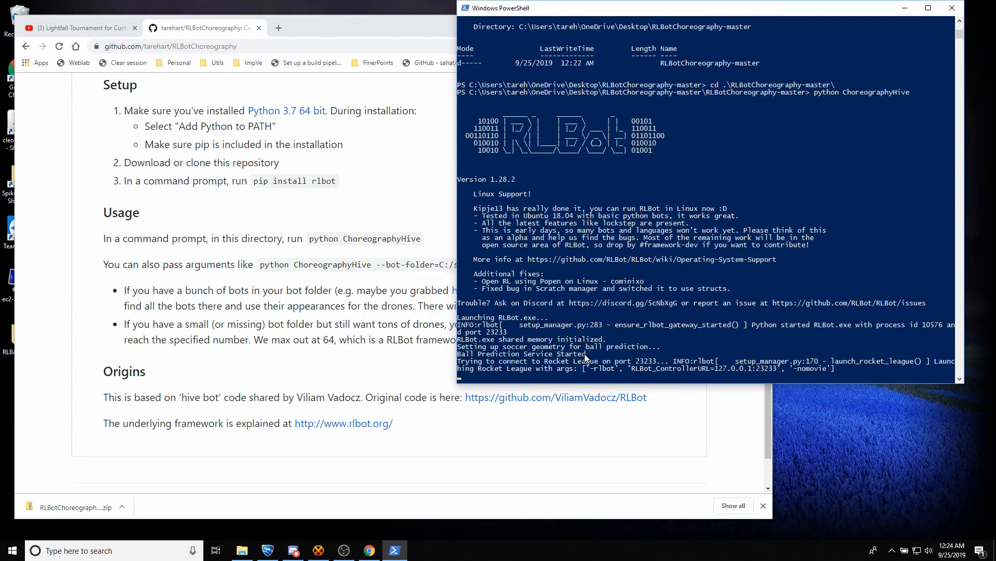
mouse_move(267, 550)
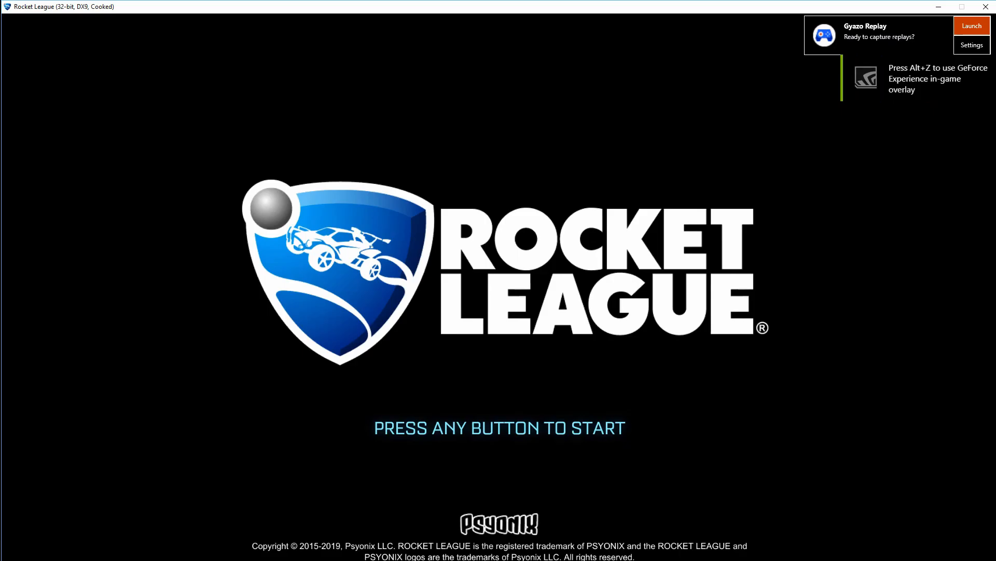
- Advance past the title screen so the Choreo bots spawn, then return to the PowerShell log
key(enter)
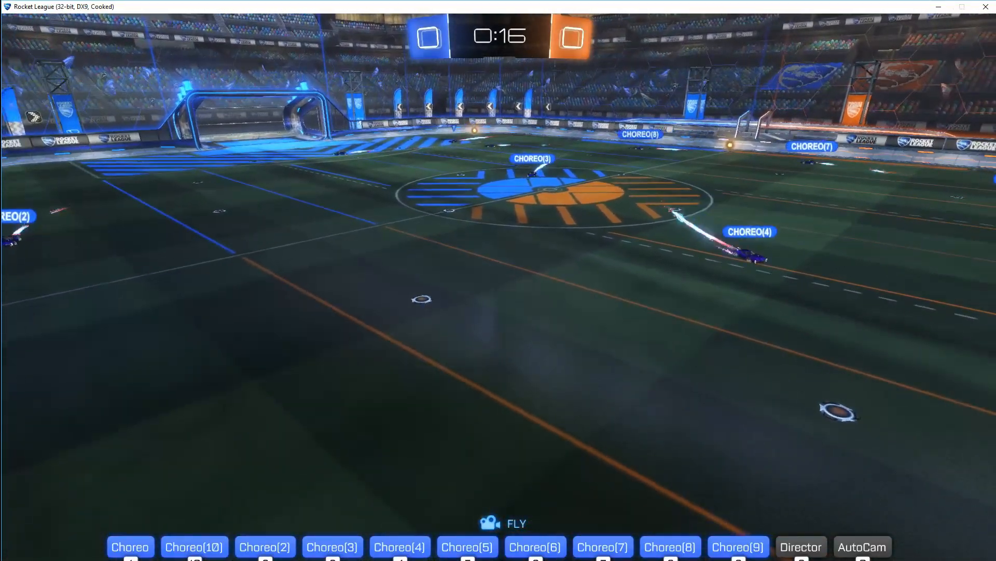
key(Escape)
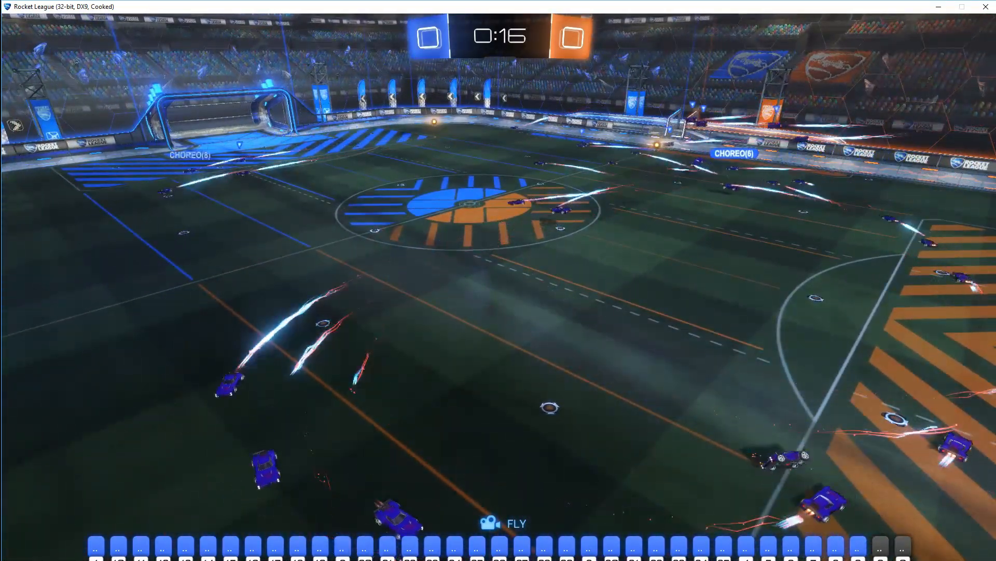
key(Escape)
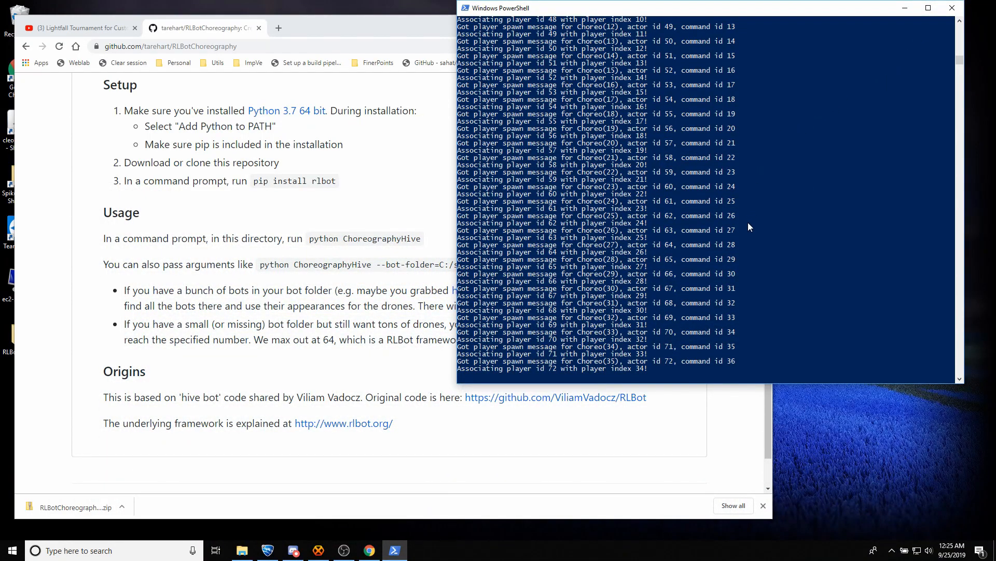
- Stop the hive with Ctrl+C and show actions for lightfall_choreography.py in the choreography folder
key(ctrl+c)
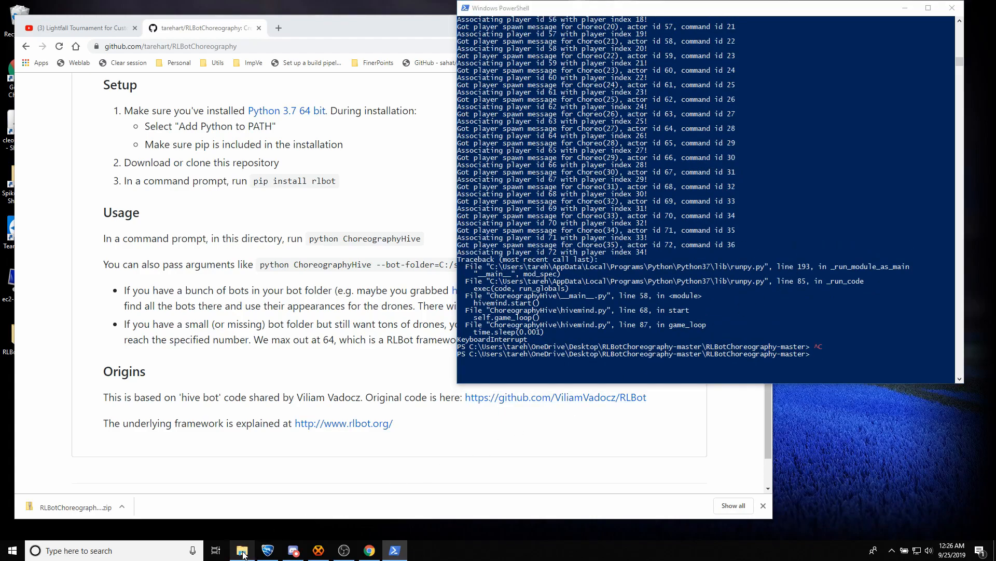
click(242, 550)
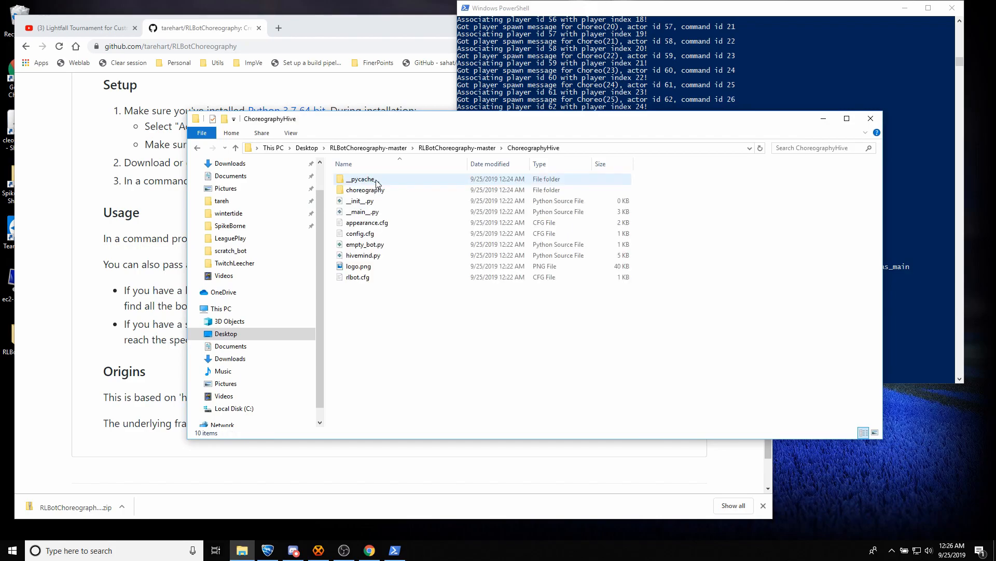
double_click(366, 189)
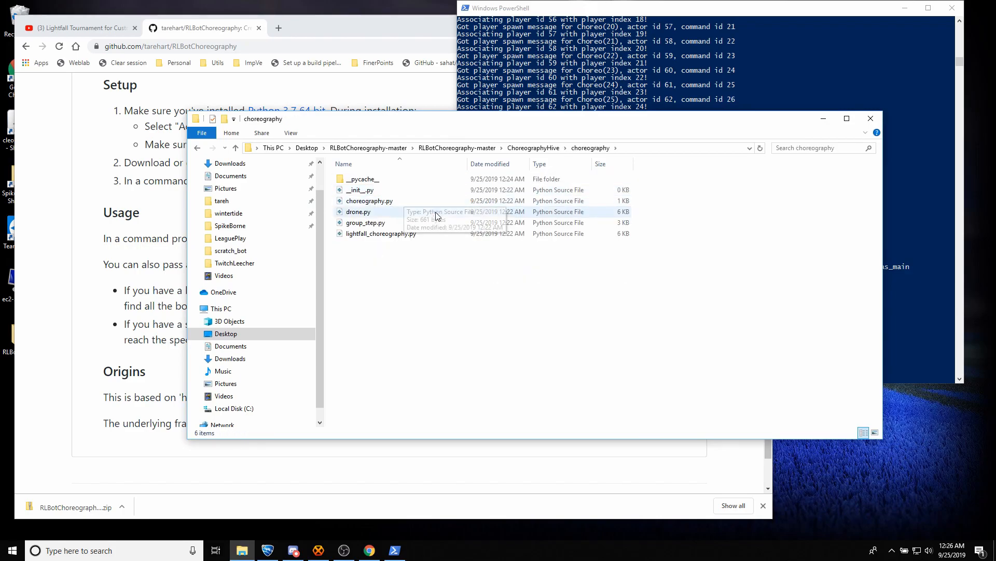
click(381, 234)
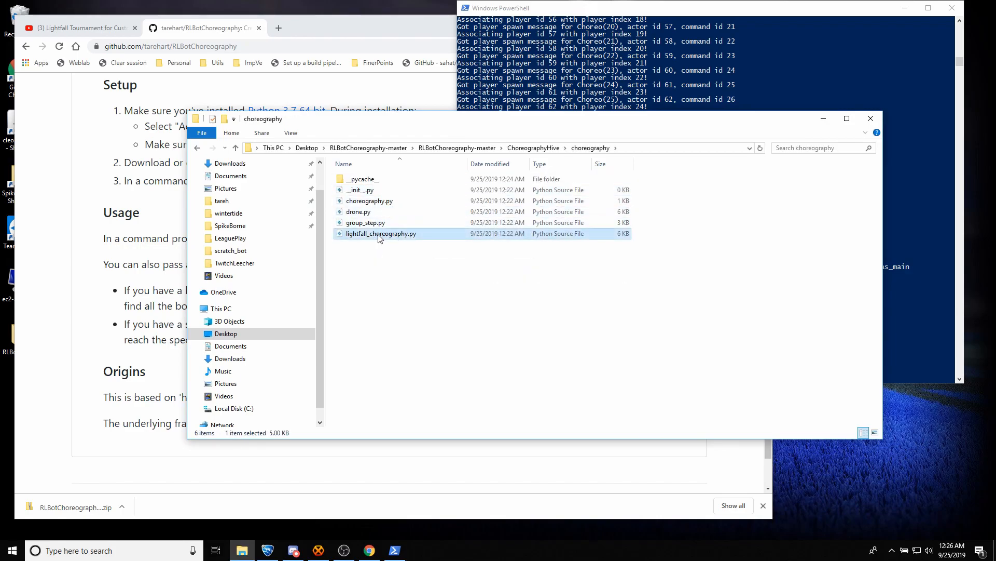
right_click(381, 234)
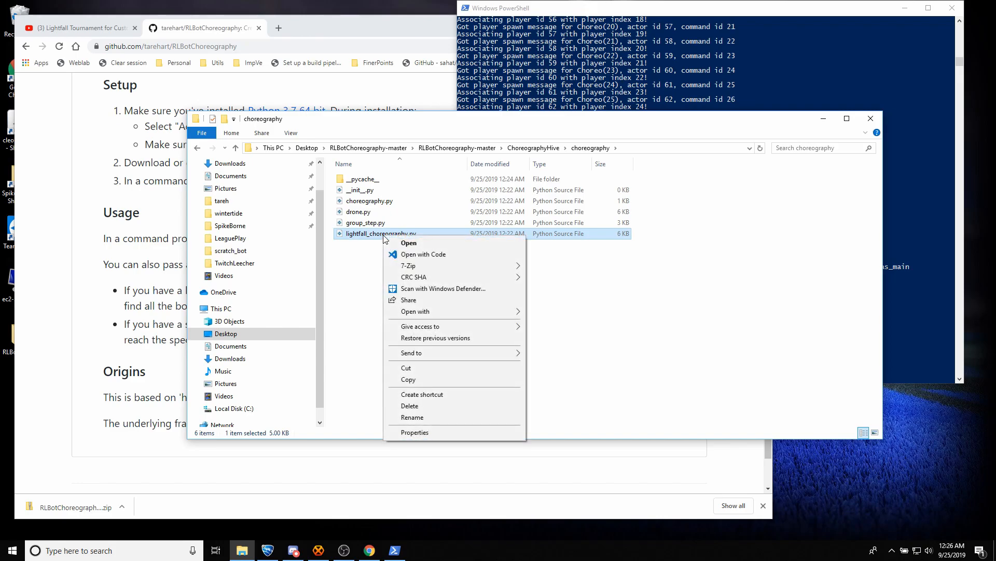
mouse_move(424, 253)
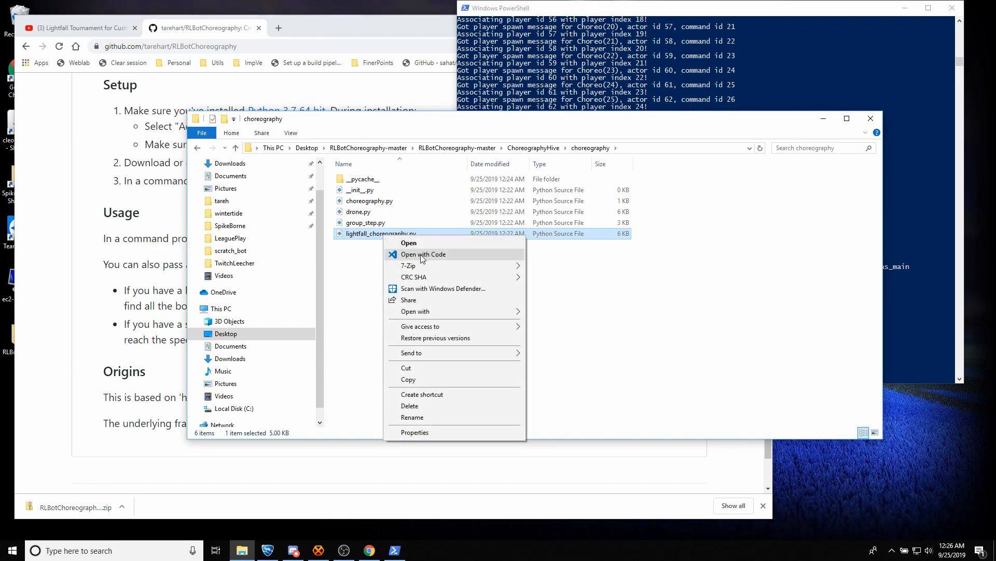
- Open lightfall_choreography.py with Code and review the drift_downward and wave_jump sequence steps
click(531, 256)
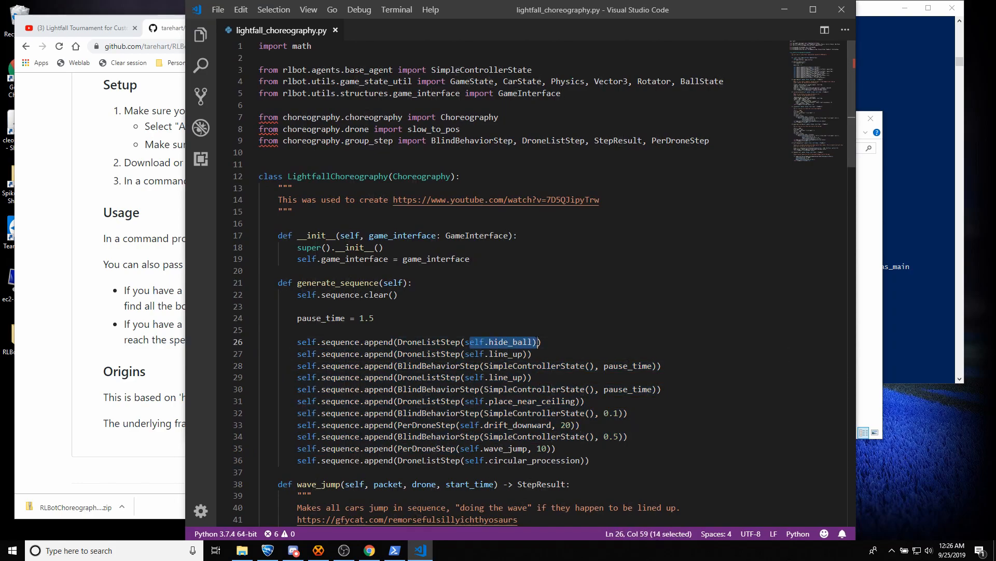
scroll(down, 3)
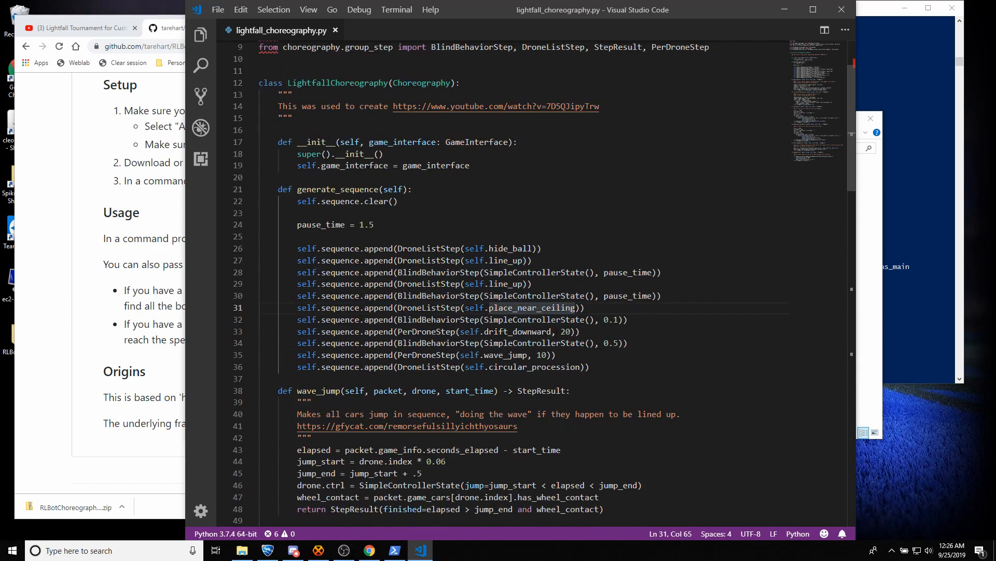
double_click(517, 332)
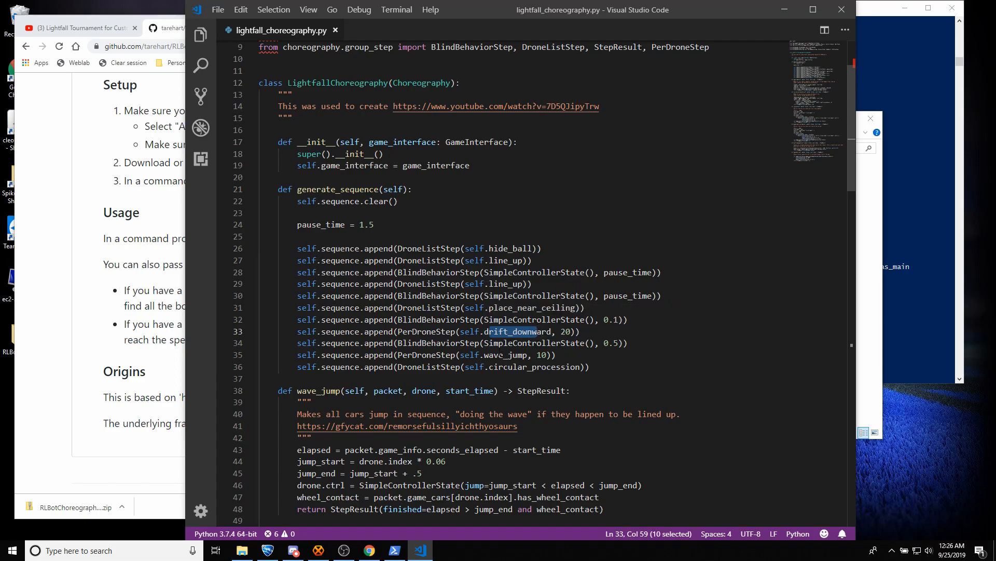
double_click(505, 355)
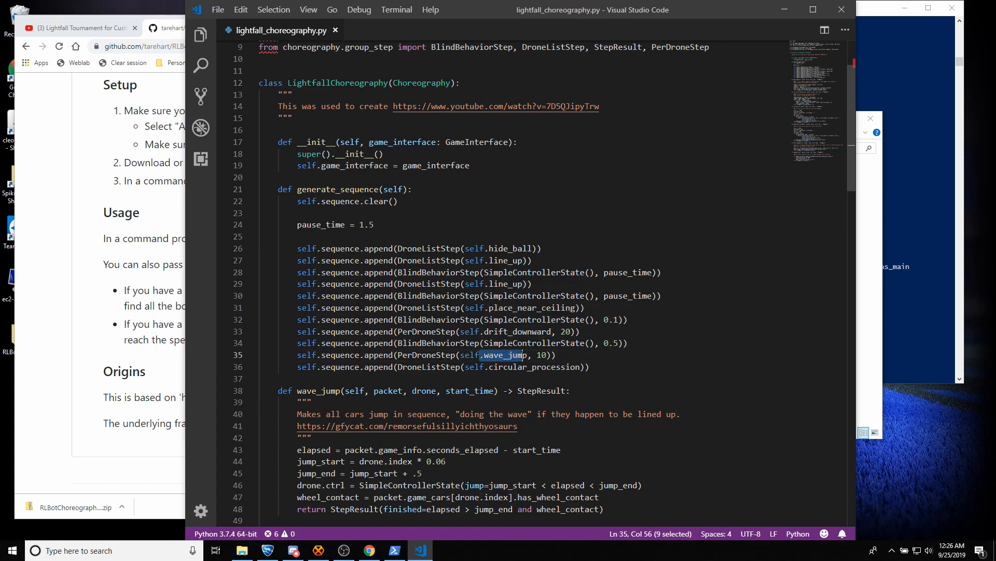
key(shift+Right)
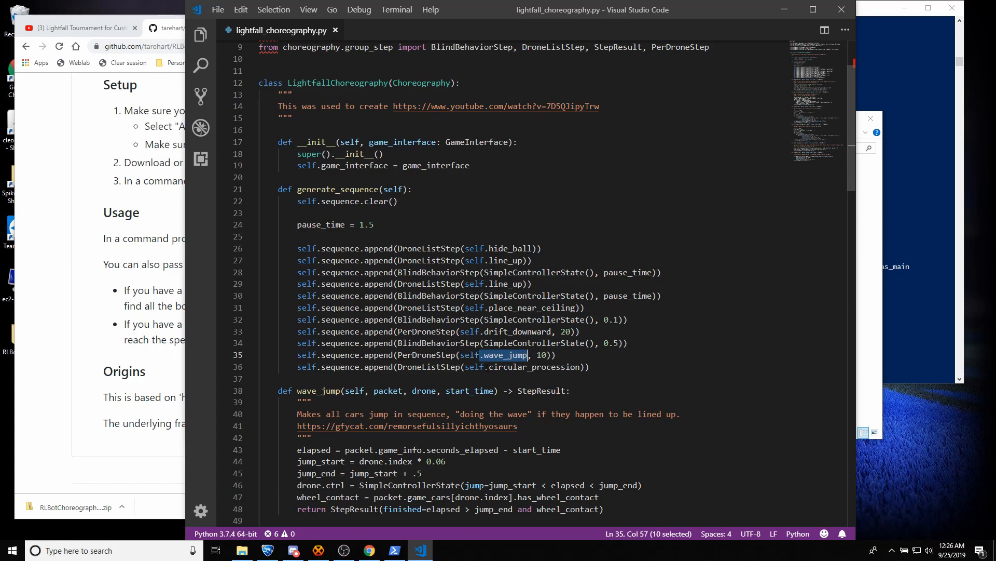
double_click(532, 366)
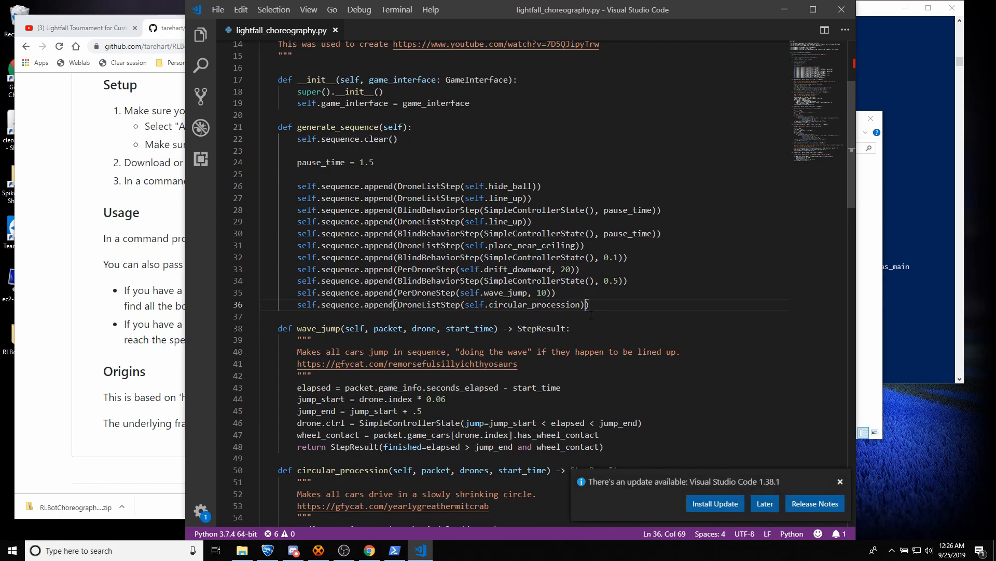
- Scroll down through wave_jump to the circular_procession method
scroll(down, 3)
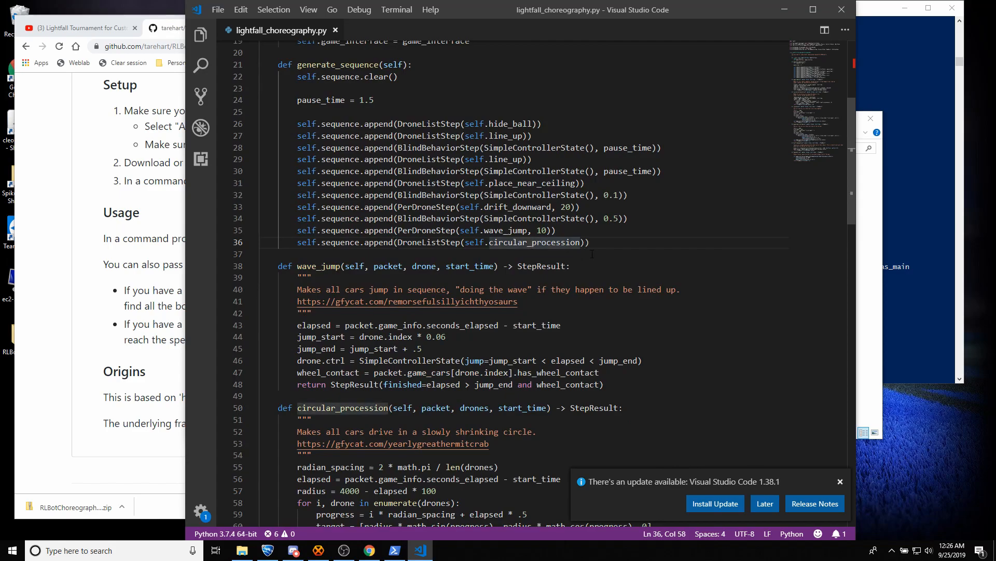
scroll(down, 3)
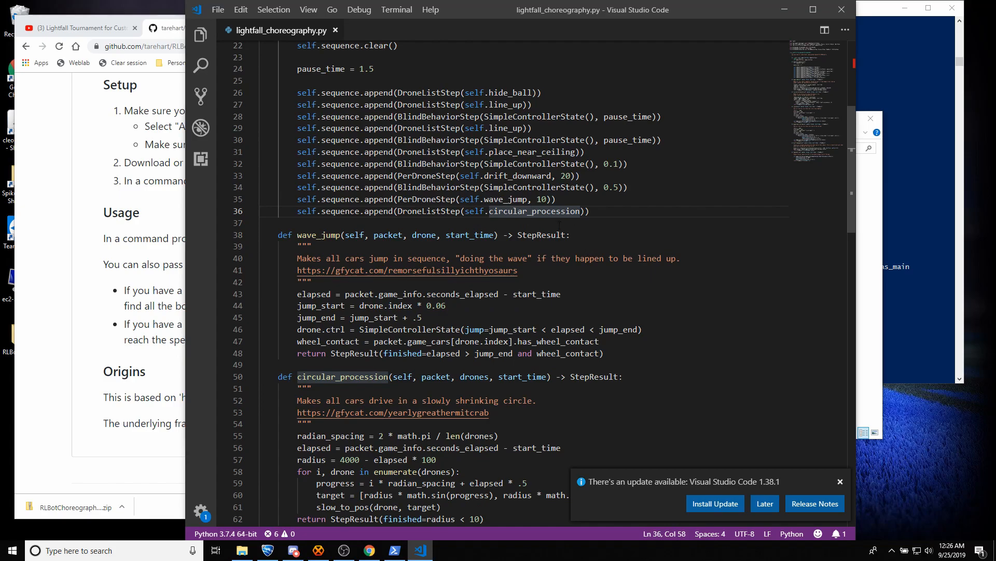
scroll(down, 3)
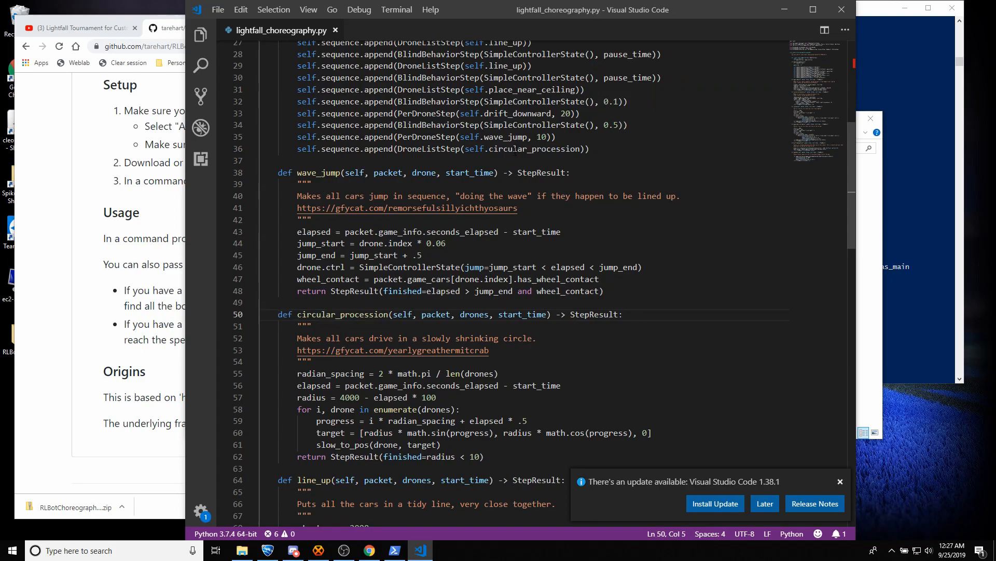
- Change the circular_procession radius line to `4000 - elapsed * 500` and switch back to Rocket League
scroll(down, 3)
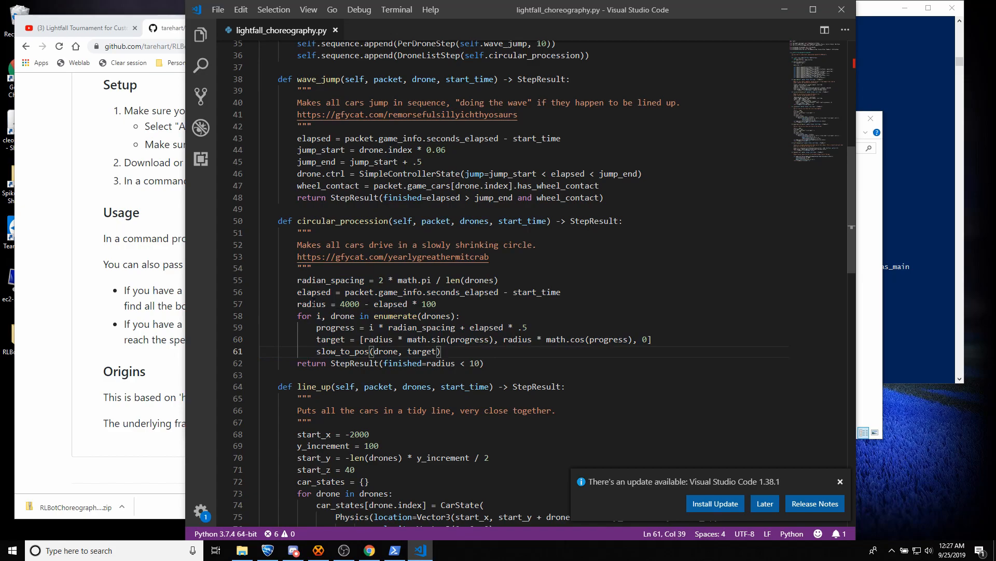
click(384, 303)
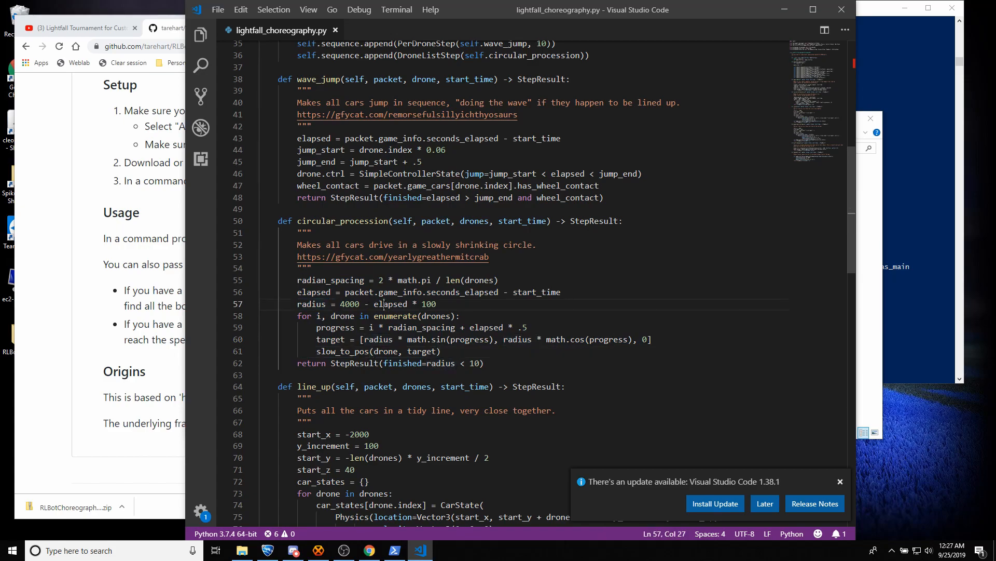
double_click(391, 304)
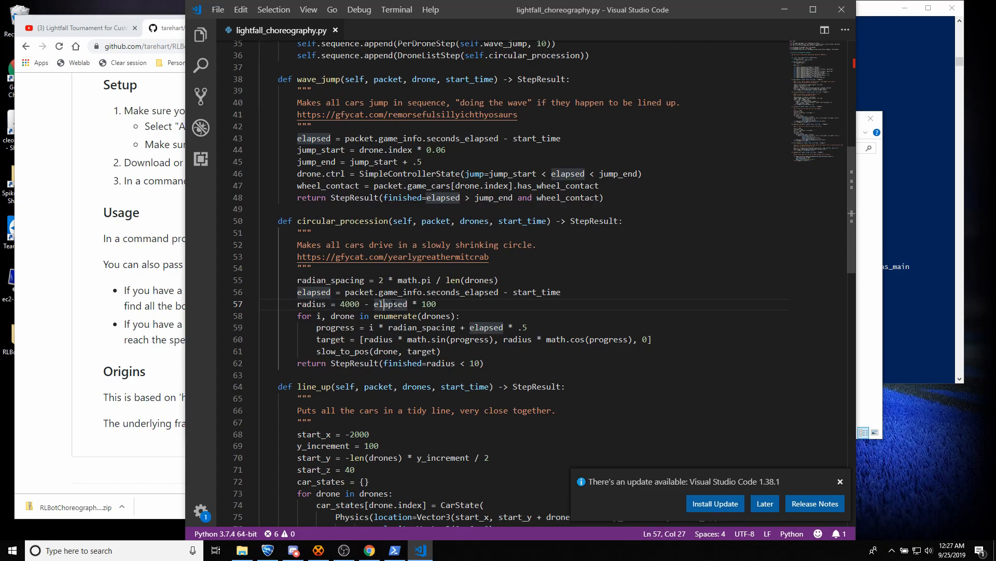
click(429, 305)
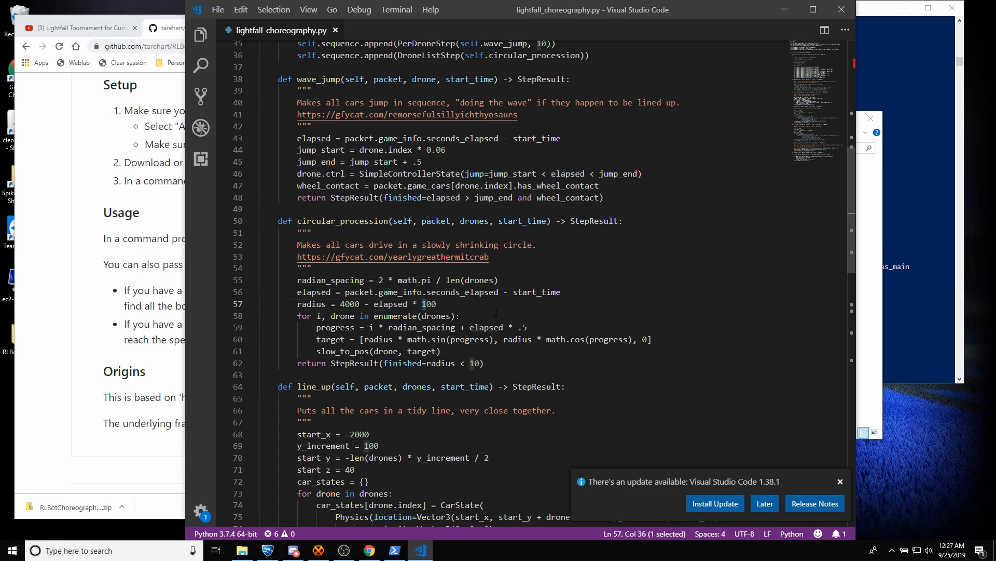
text(500)
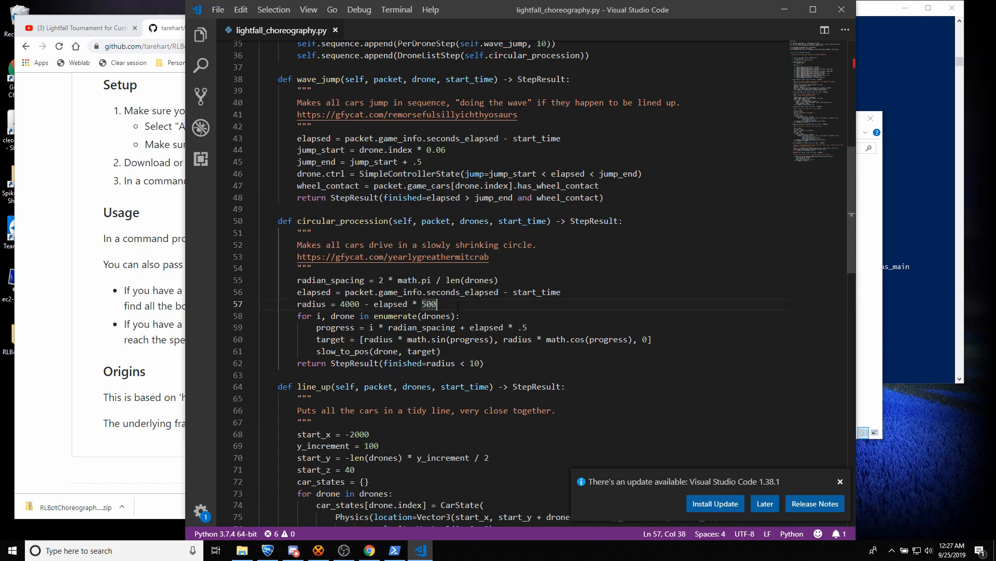
mouse_move(914, 299)
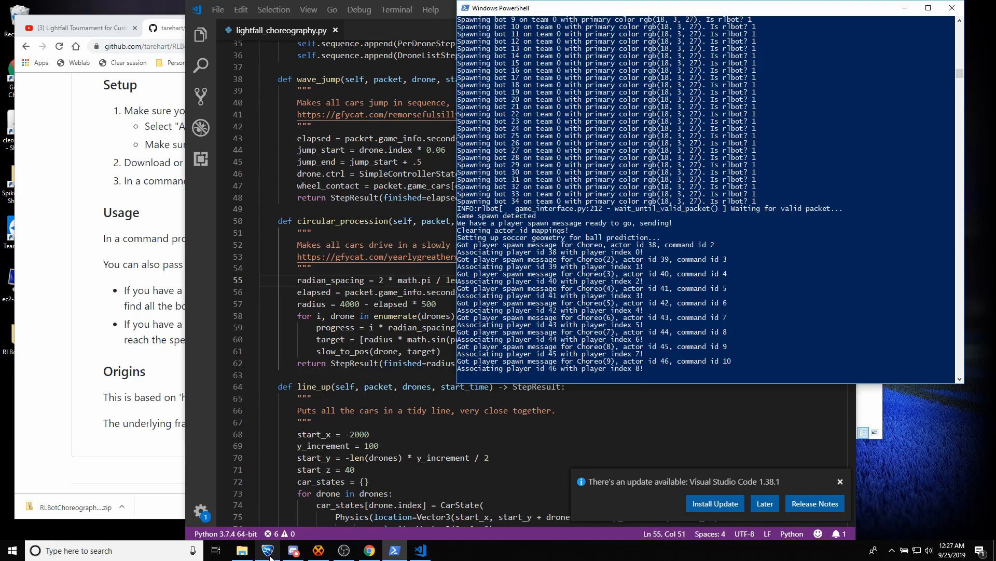
click(265, 550)
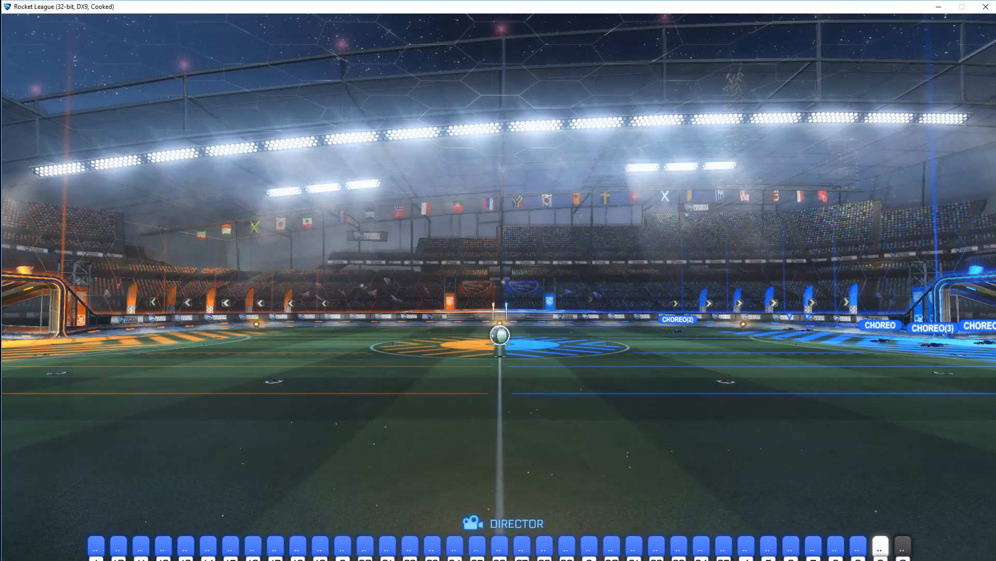